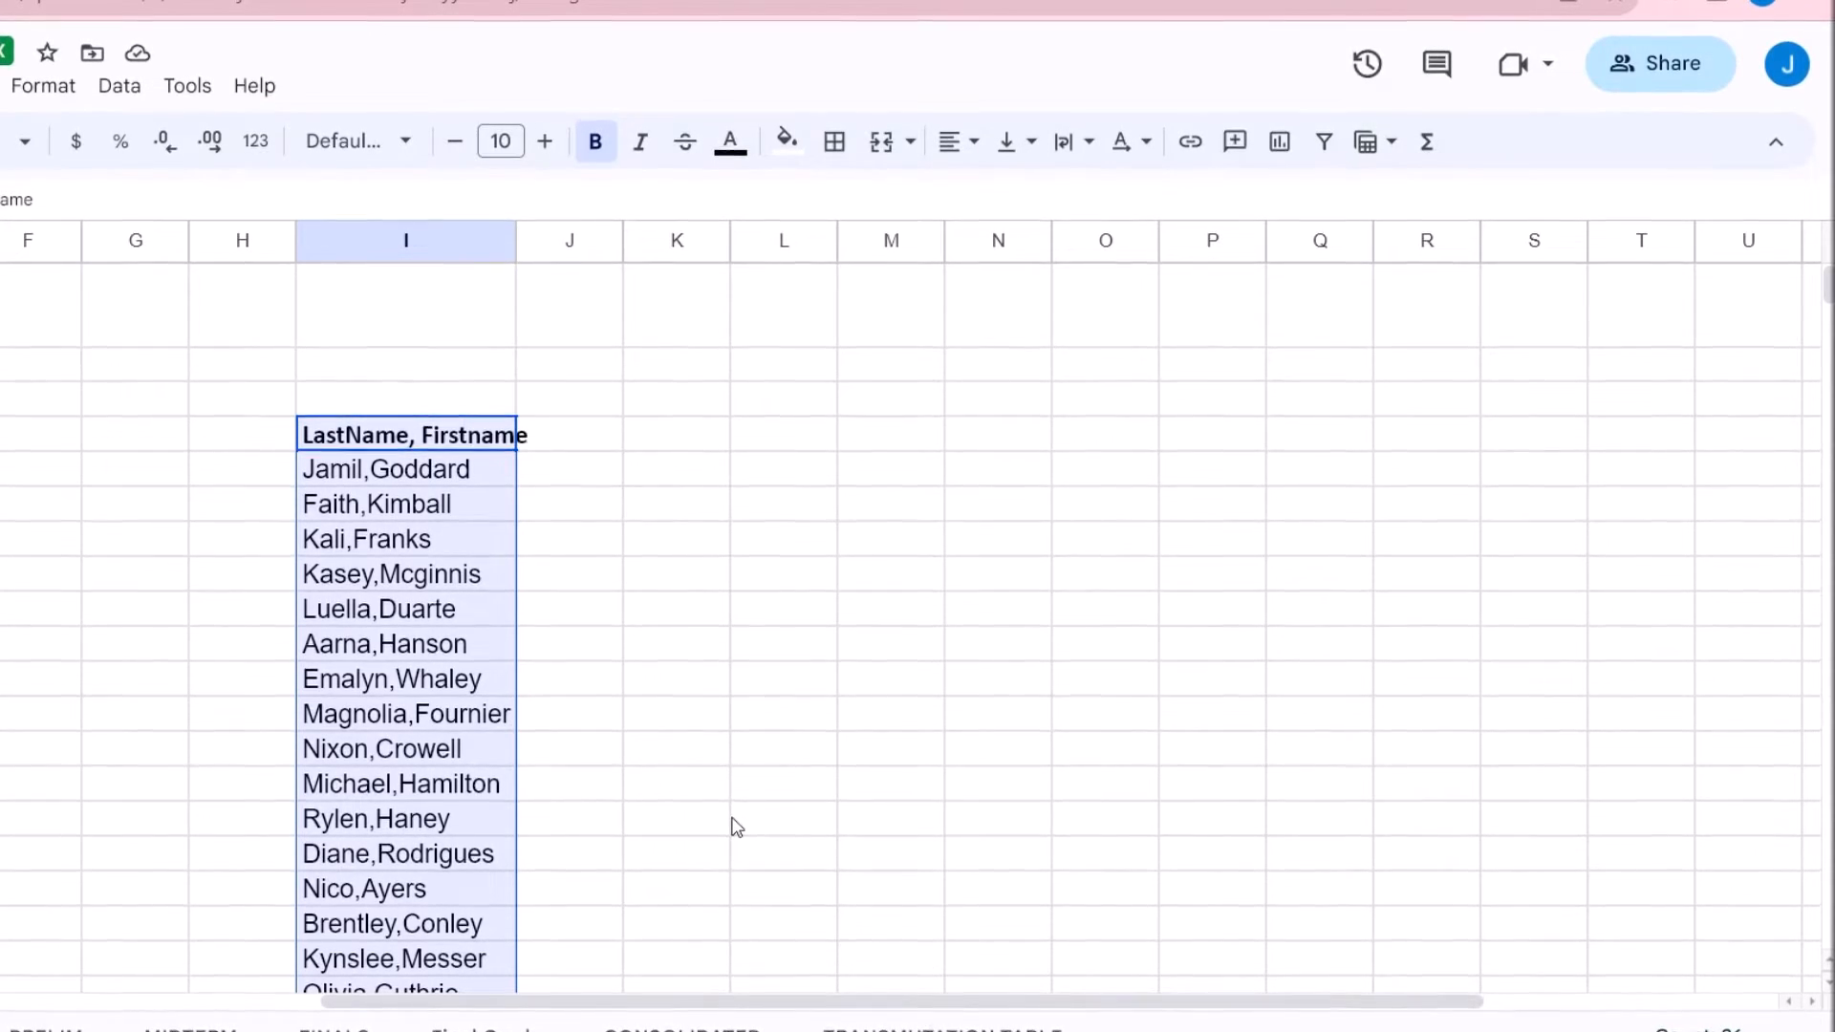
# Step: Split the comma-joined names in column I into LastName and Firstname columns via Data > Split text to columns
pyautogui.scroll(-3)
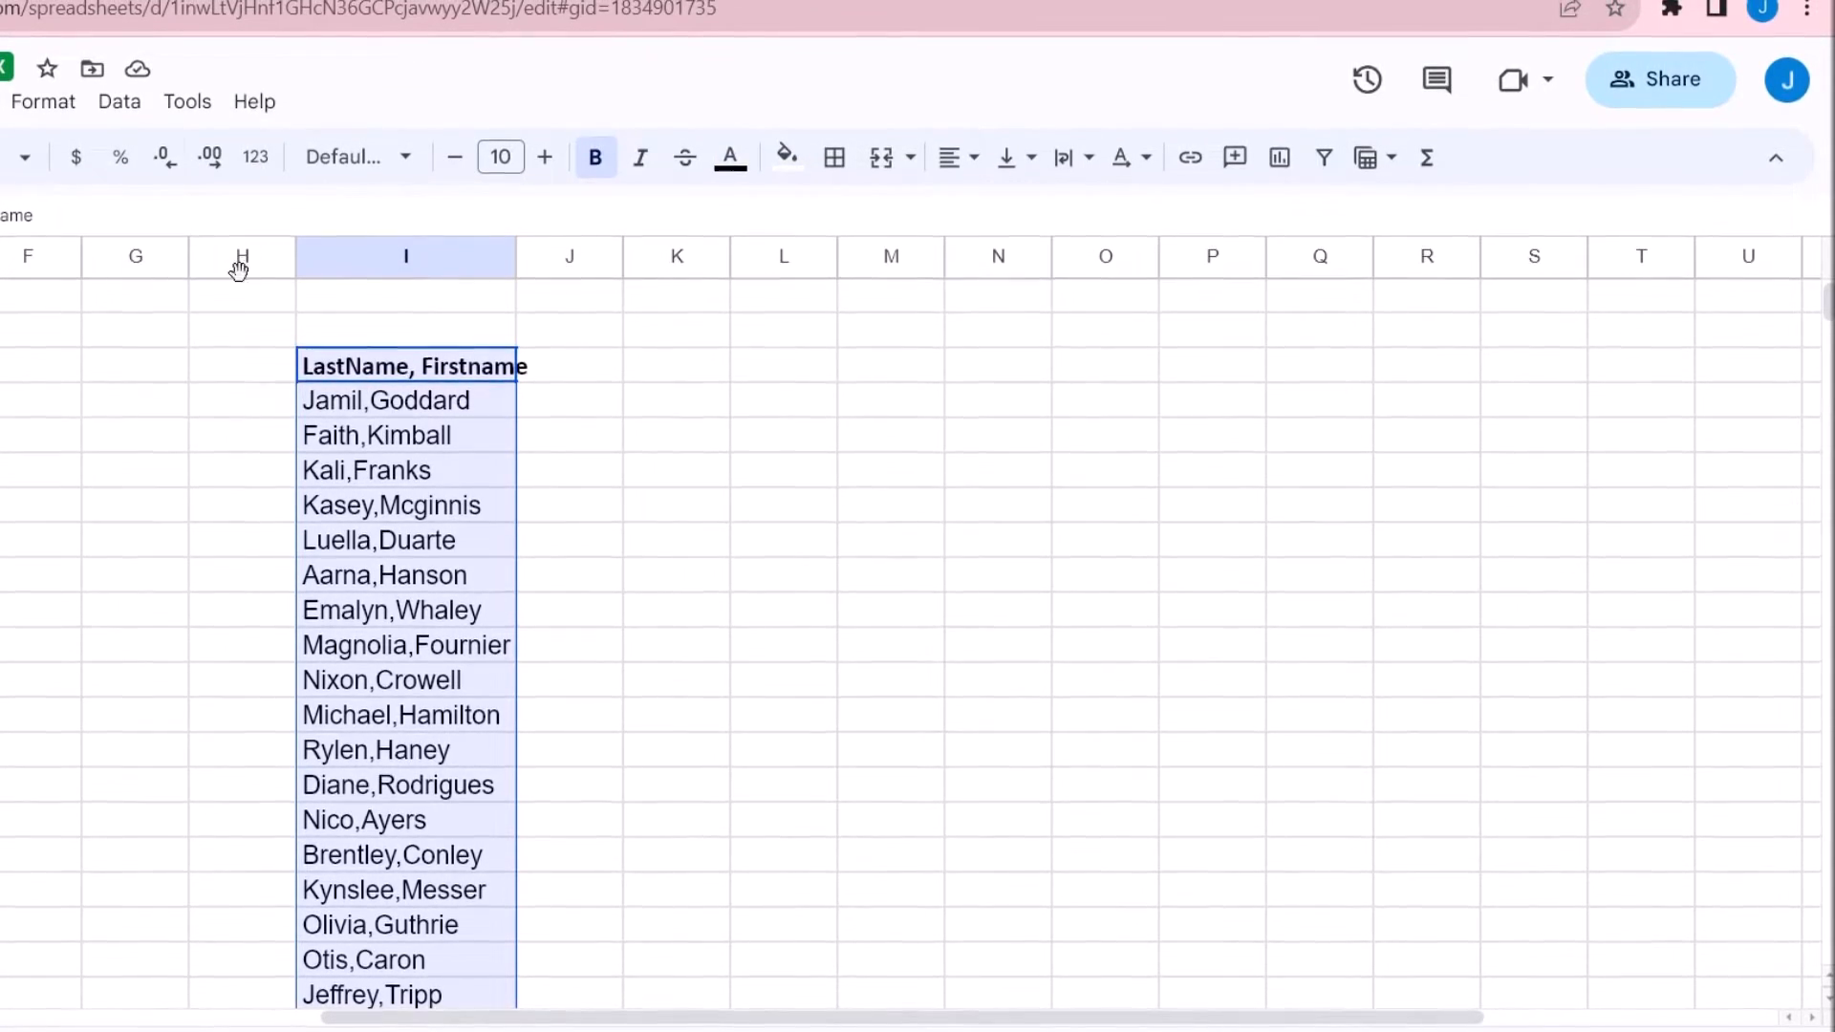
pyautogui.click(119, 103)
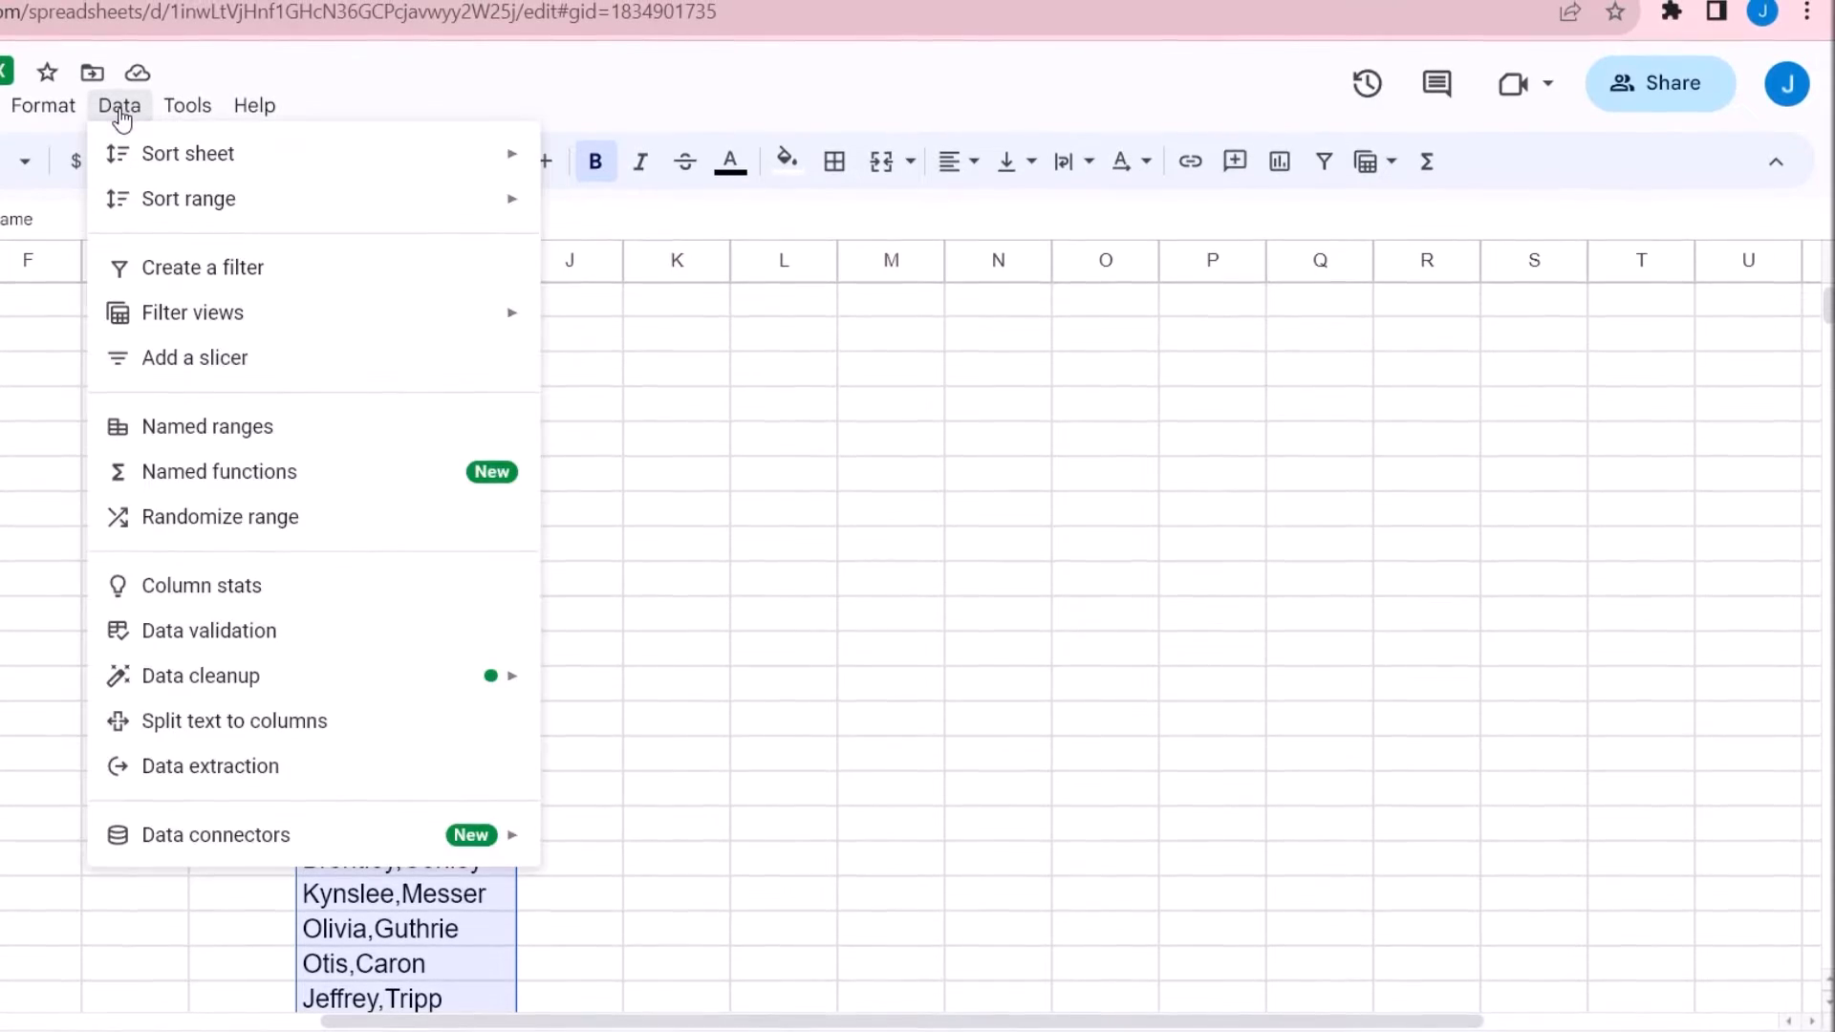
pyautogui.moveTo(218, 520)
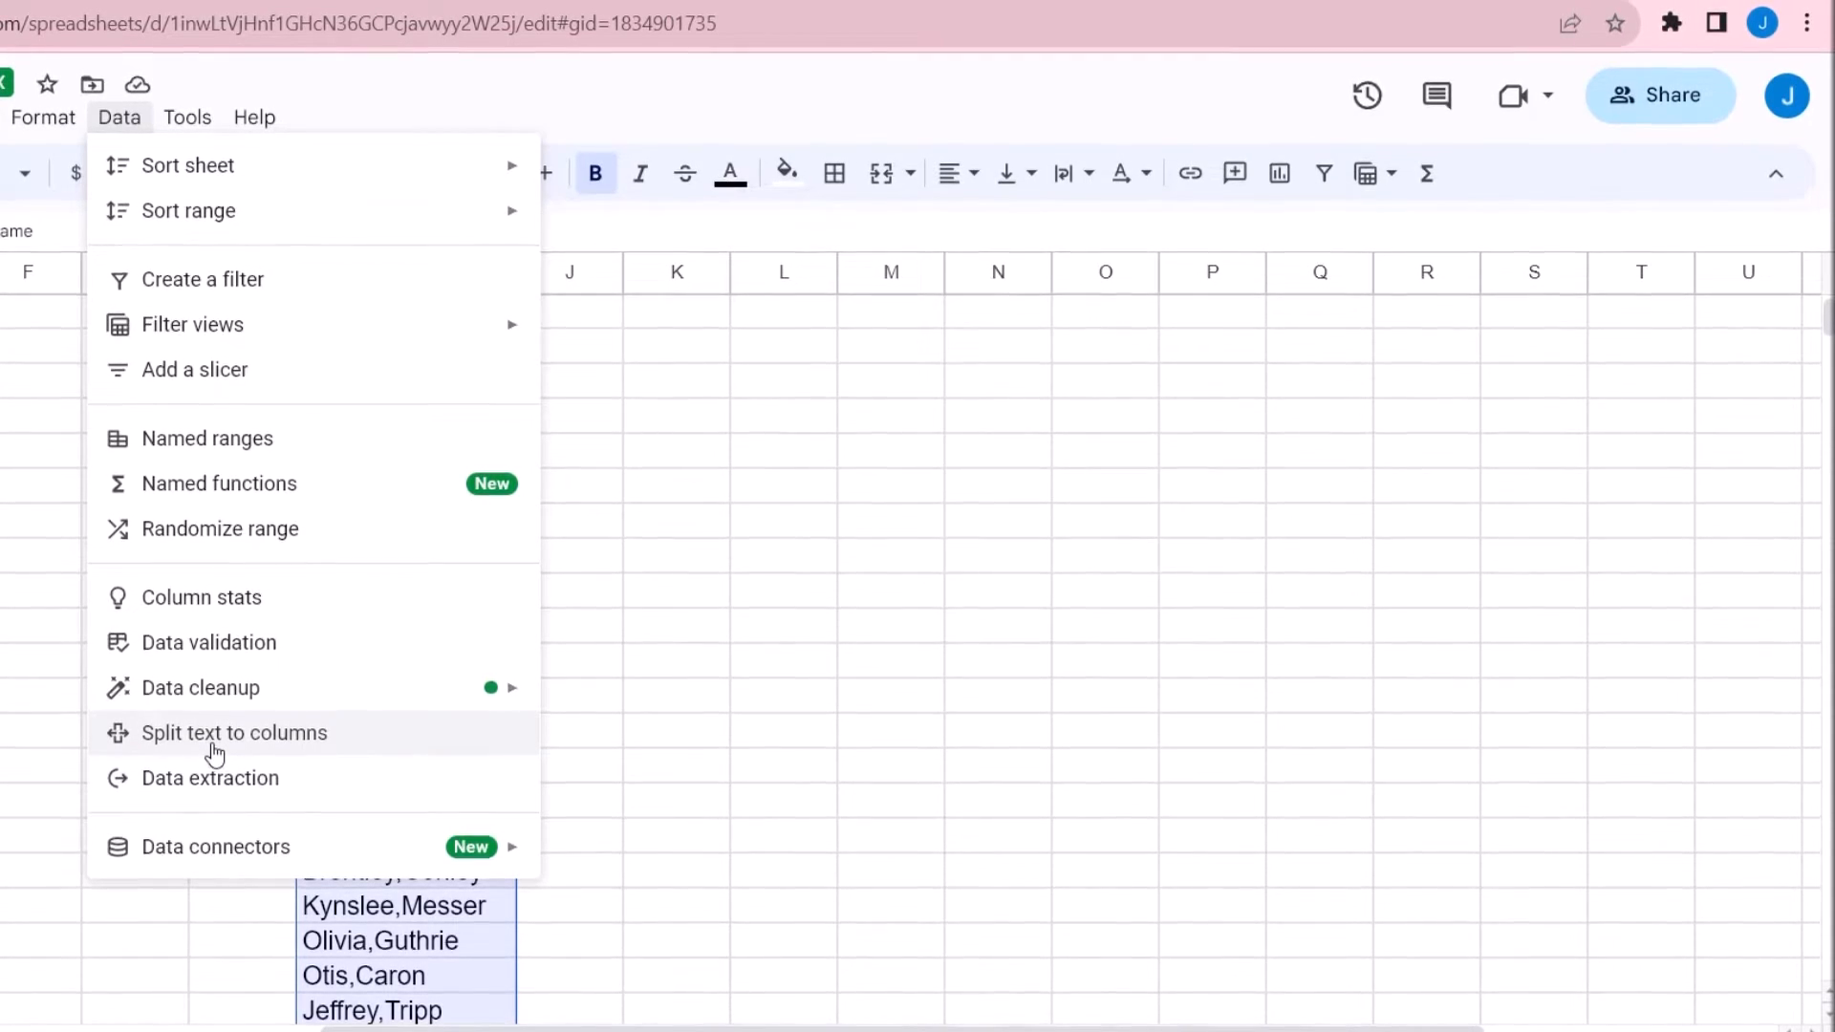
pyautogui.click(233, 732)
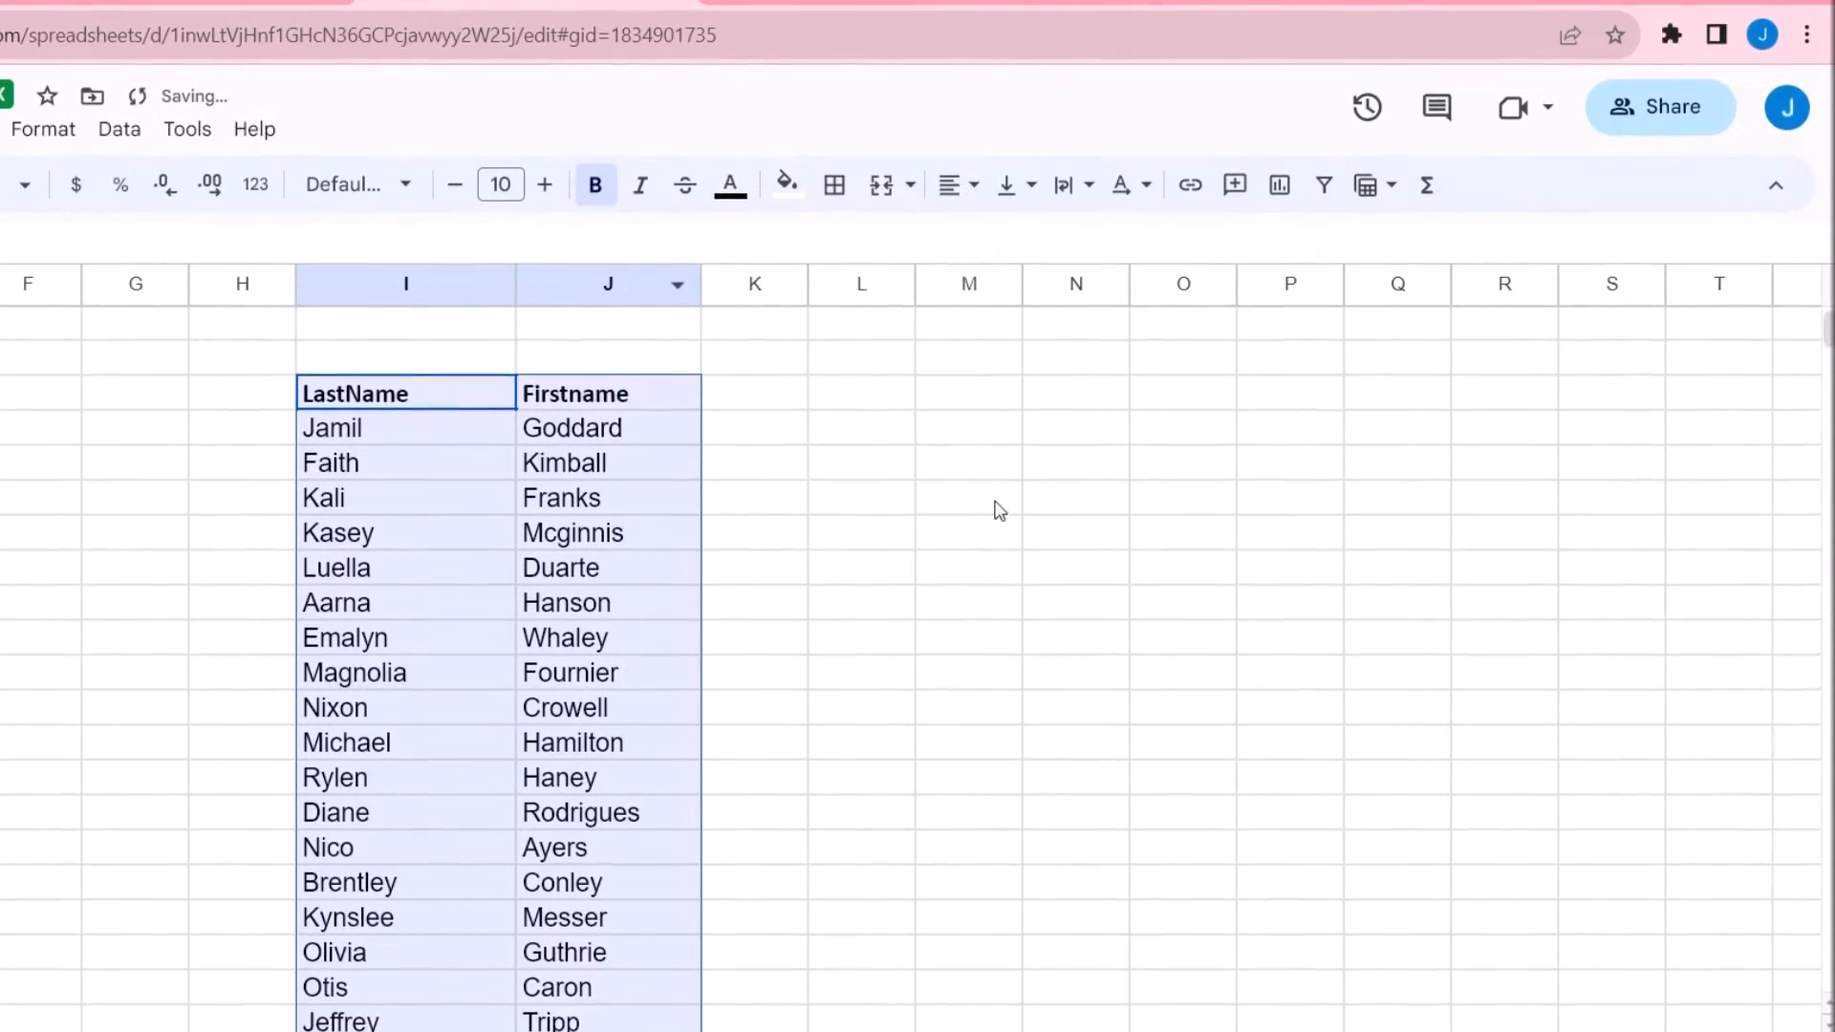
# Step: Write =concatenate(J5, " ", I5) in K5 to join Firstname, a space and LastName
pyautogui.click(753, 394)
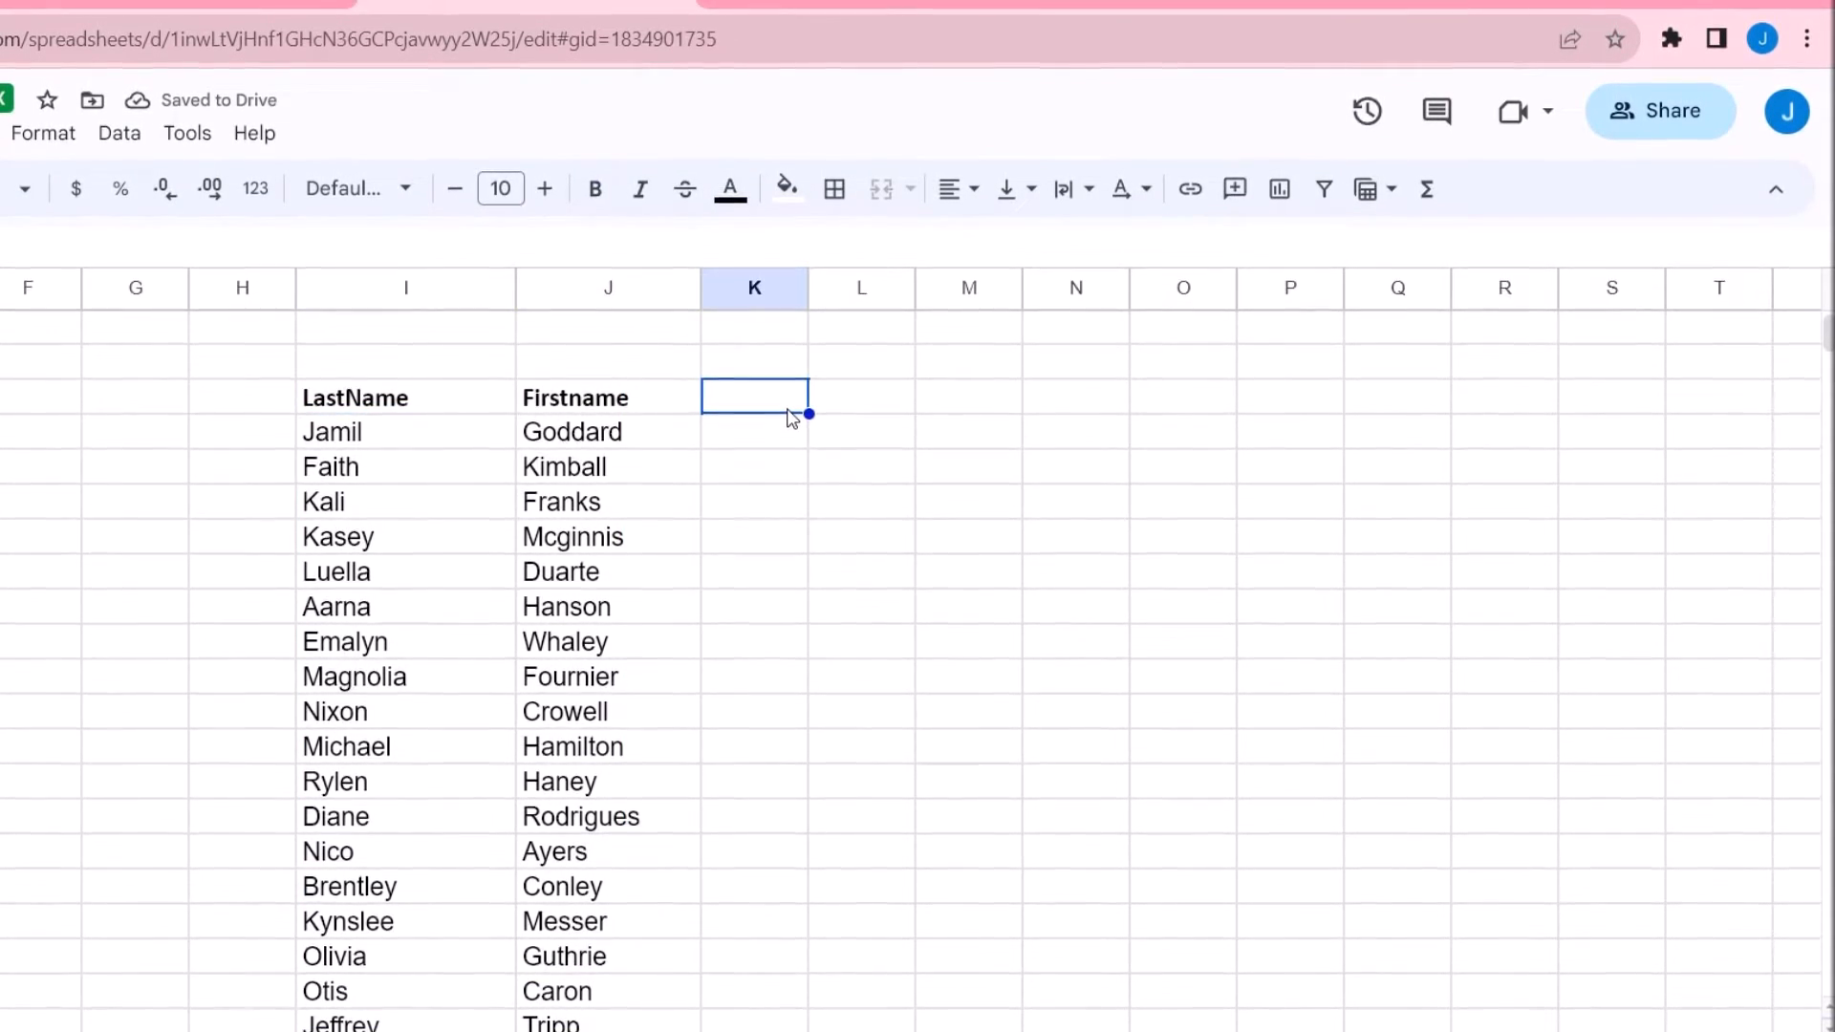
pyautogui.write('=')
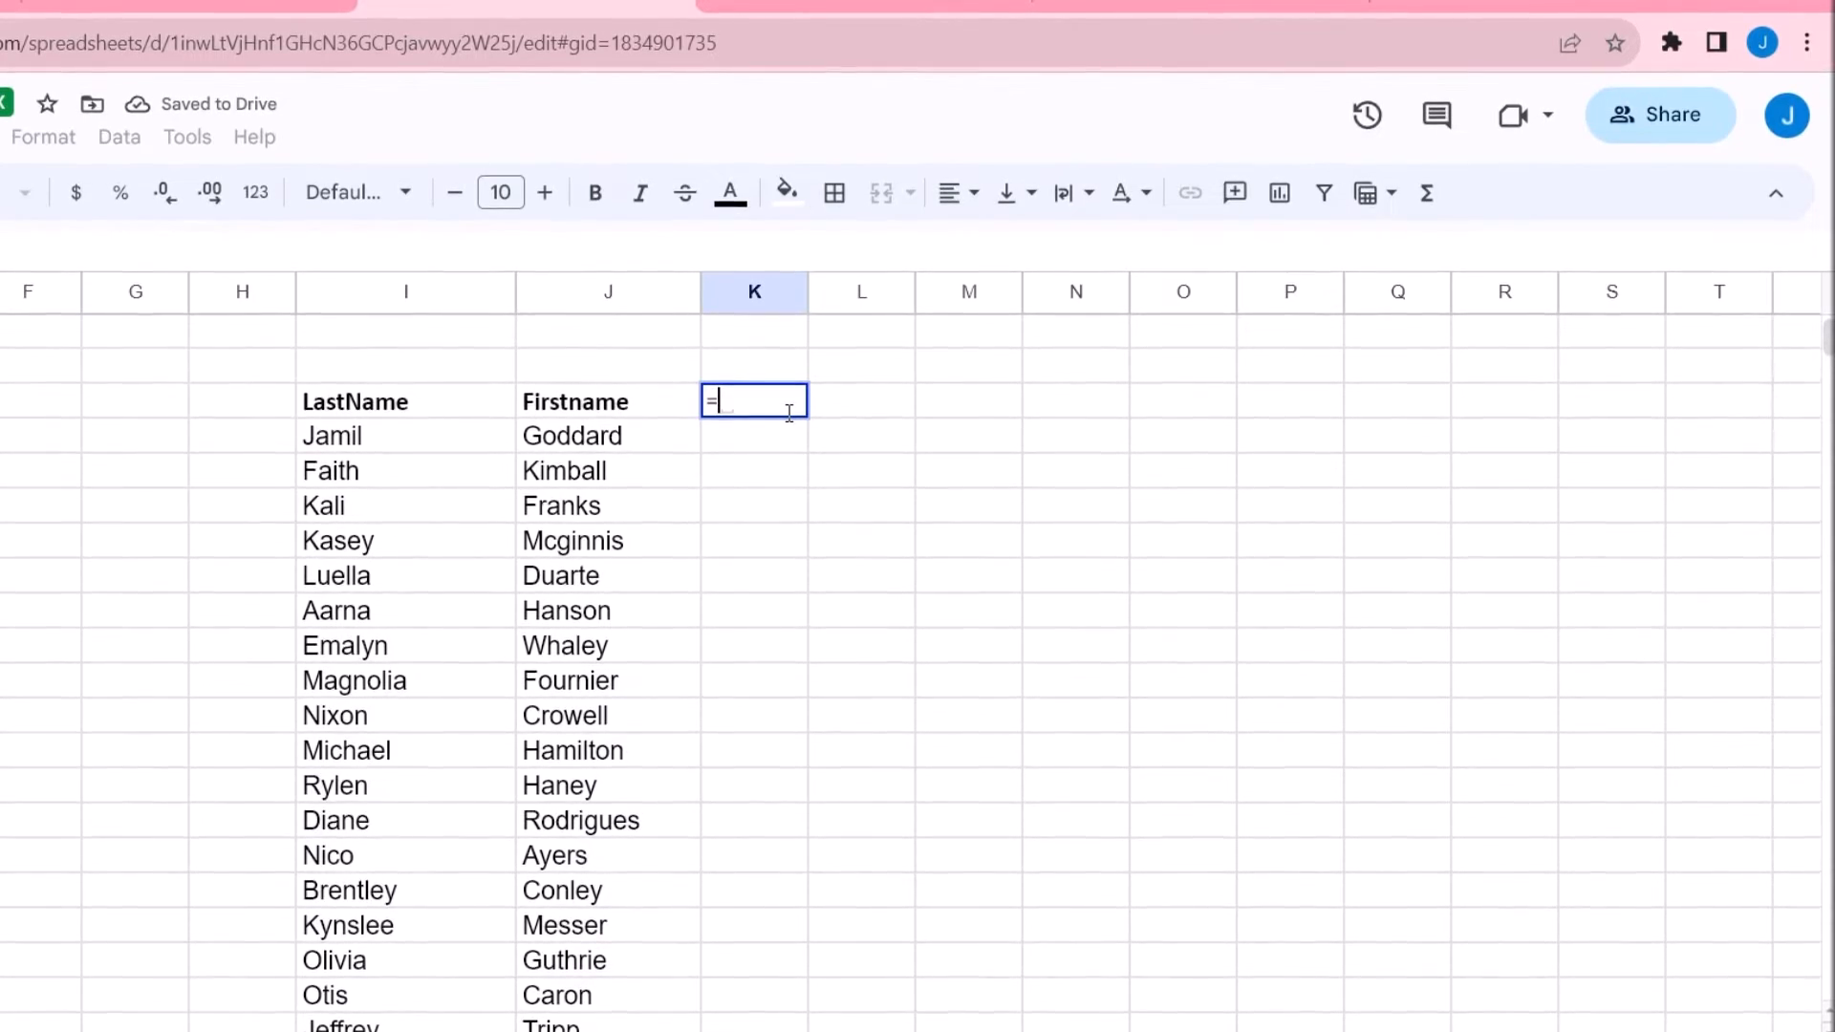
pyautogui.write('co')
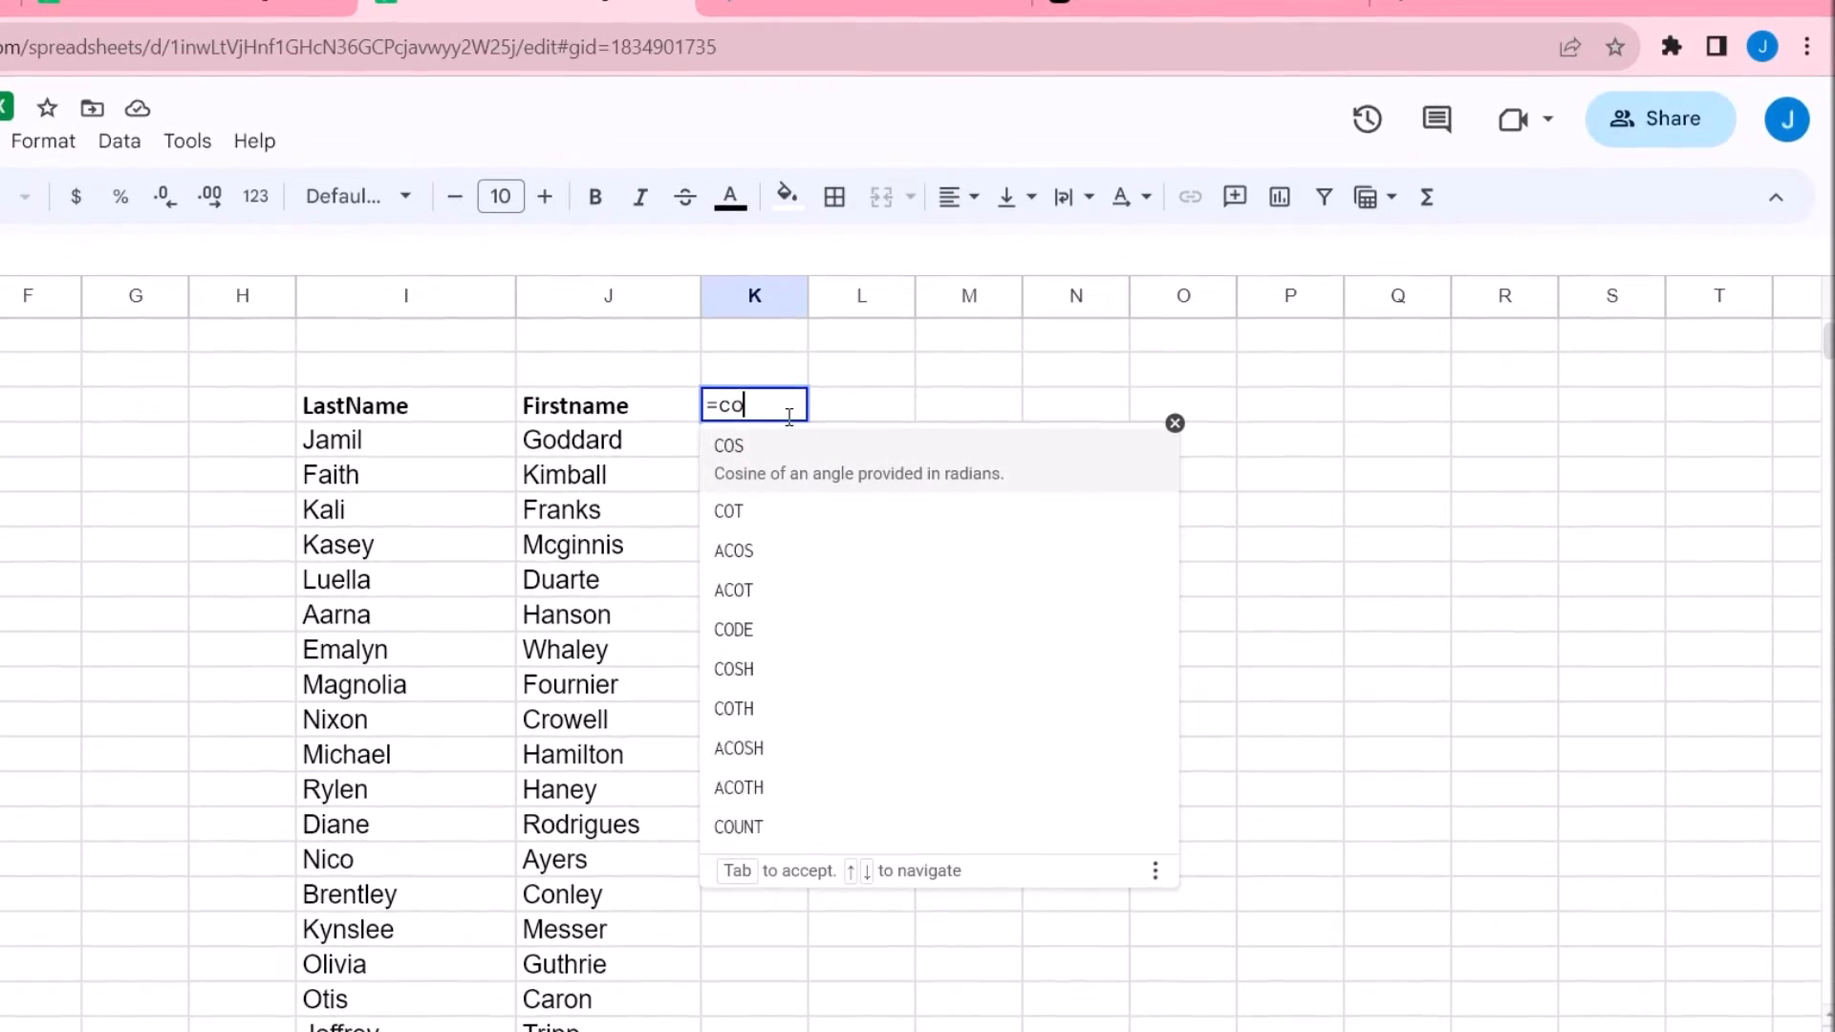
pyautogui.write('ncatenate(')
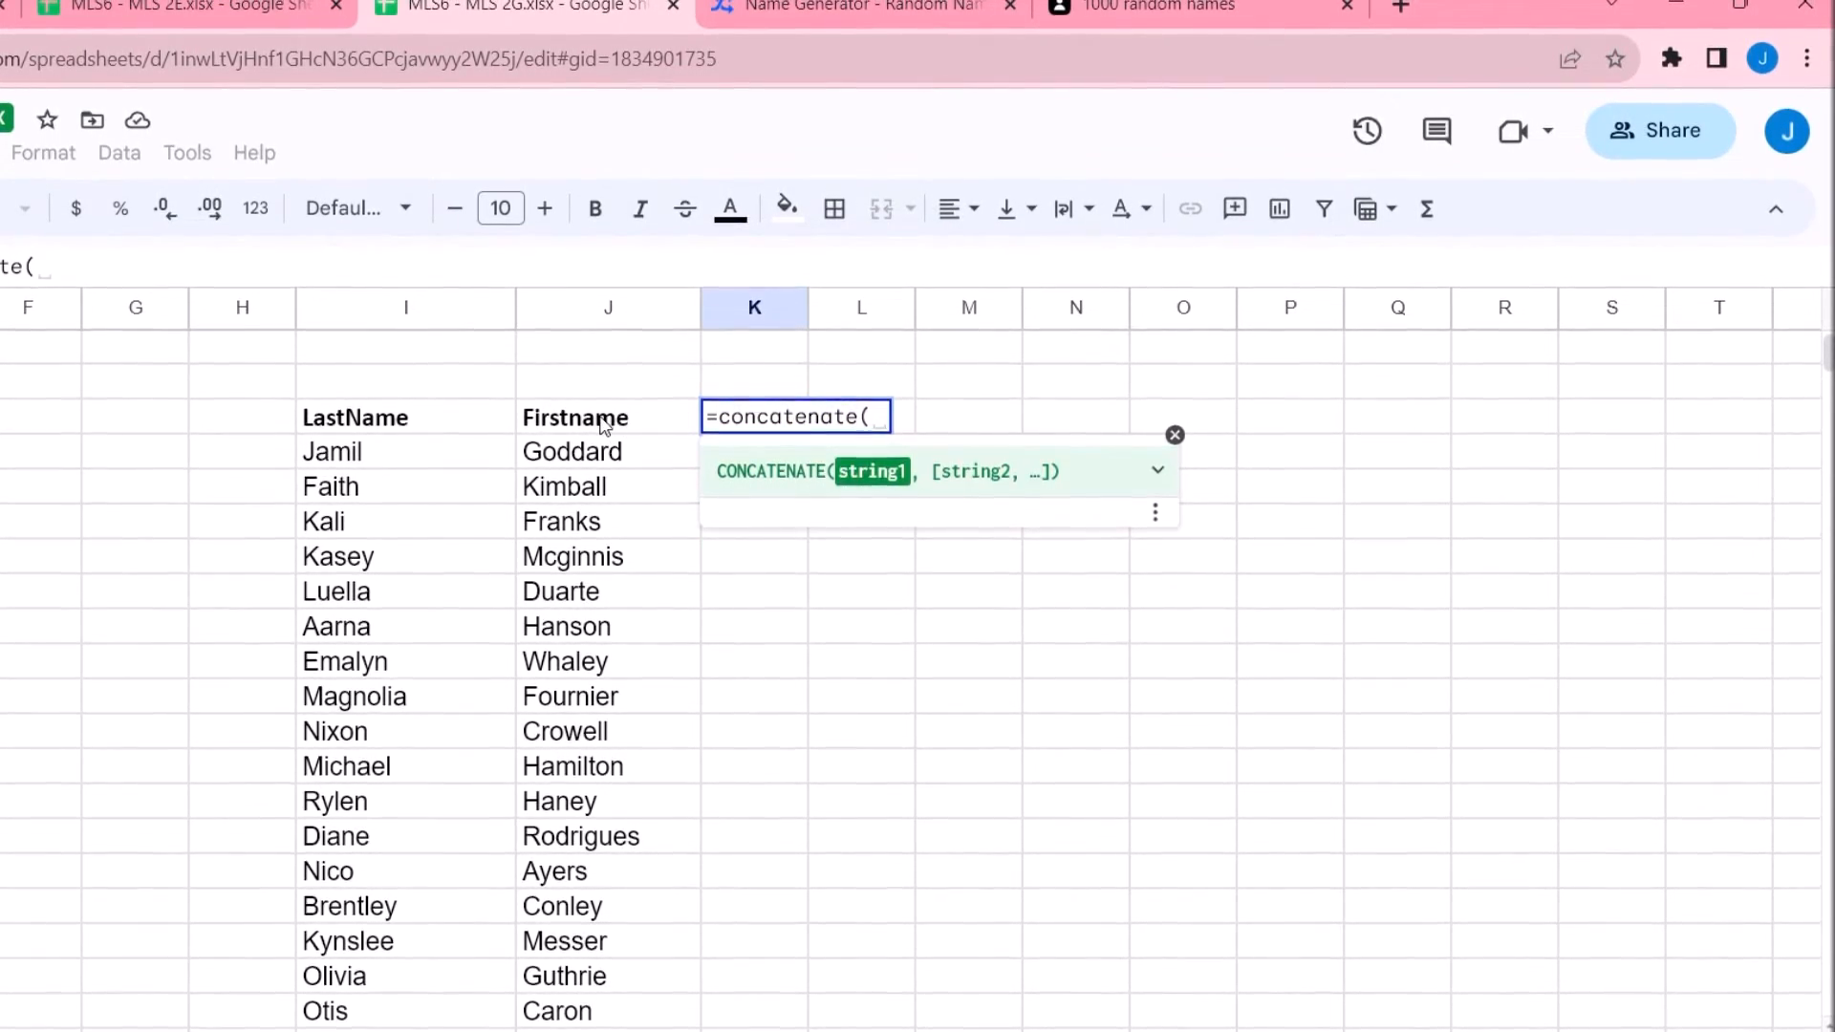
pyautogui.click(608, 420)
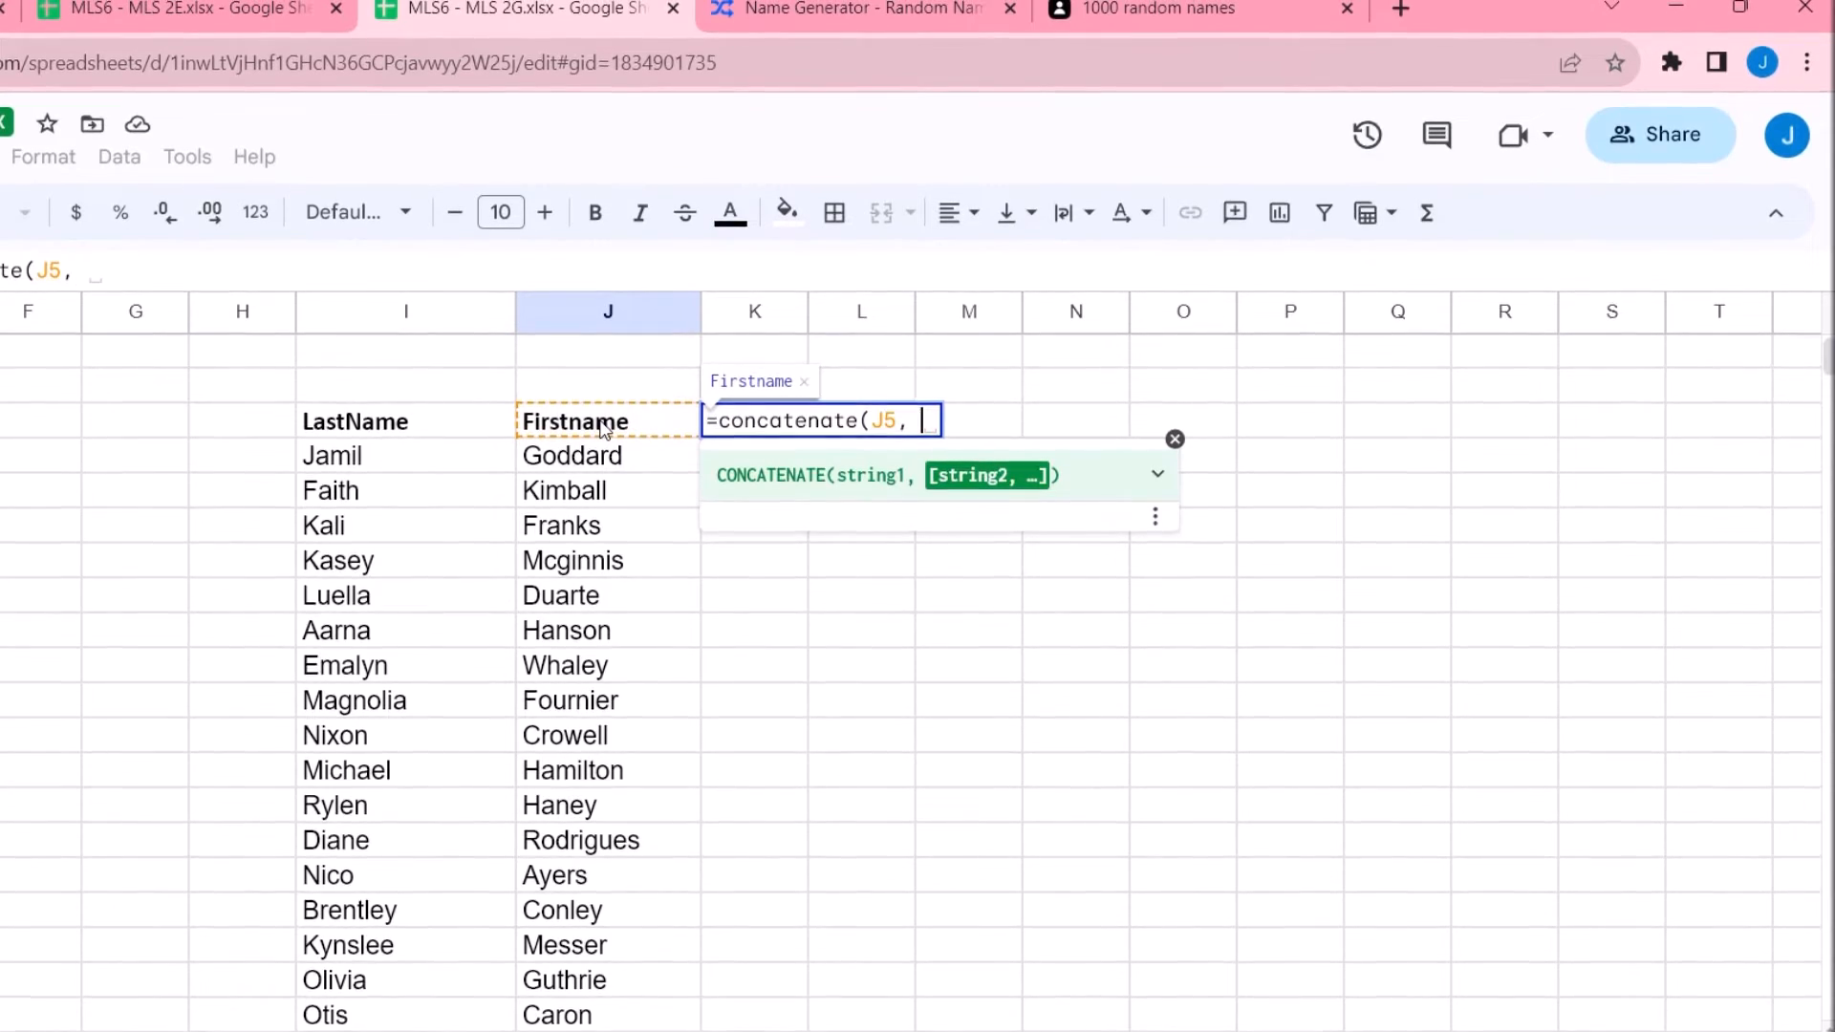
pyautogui.write('" "')
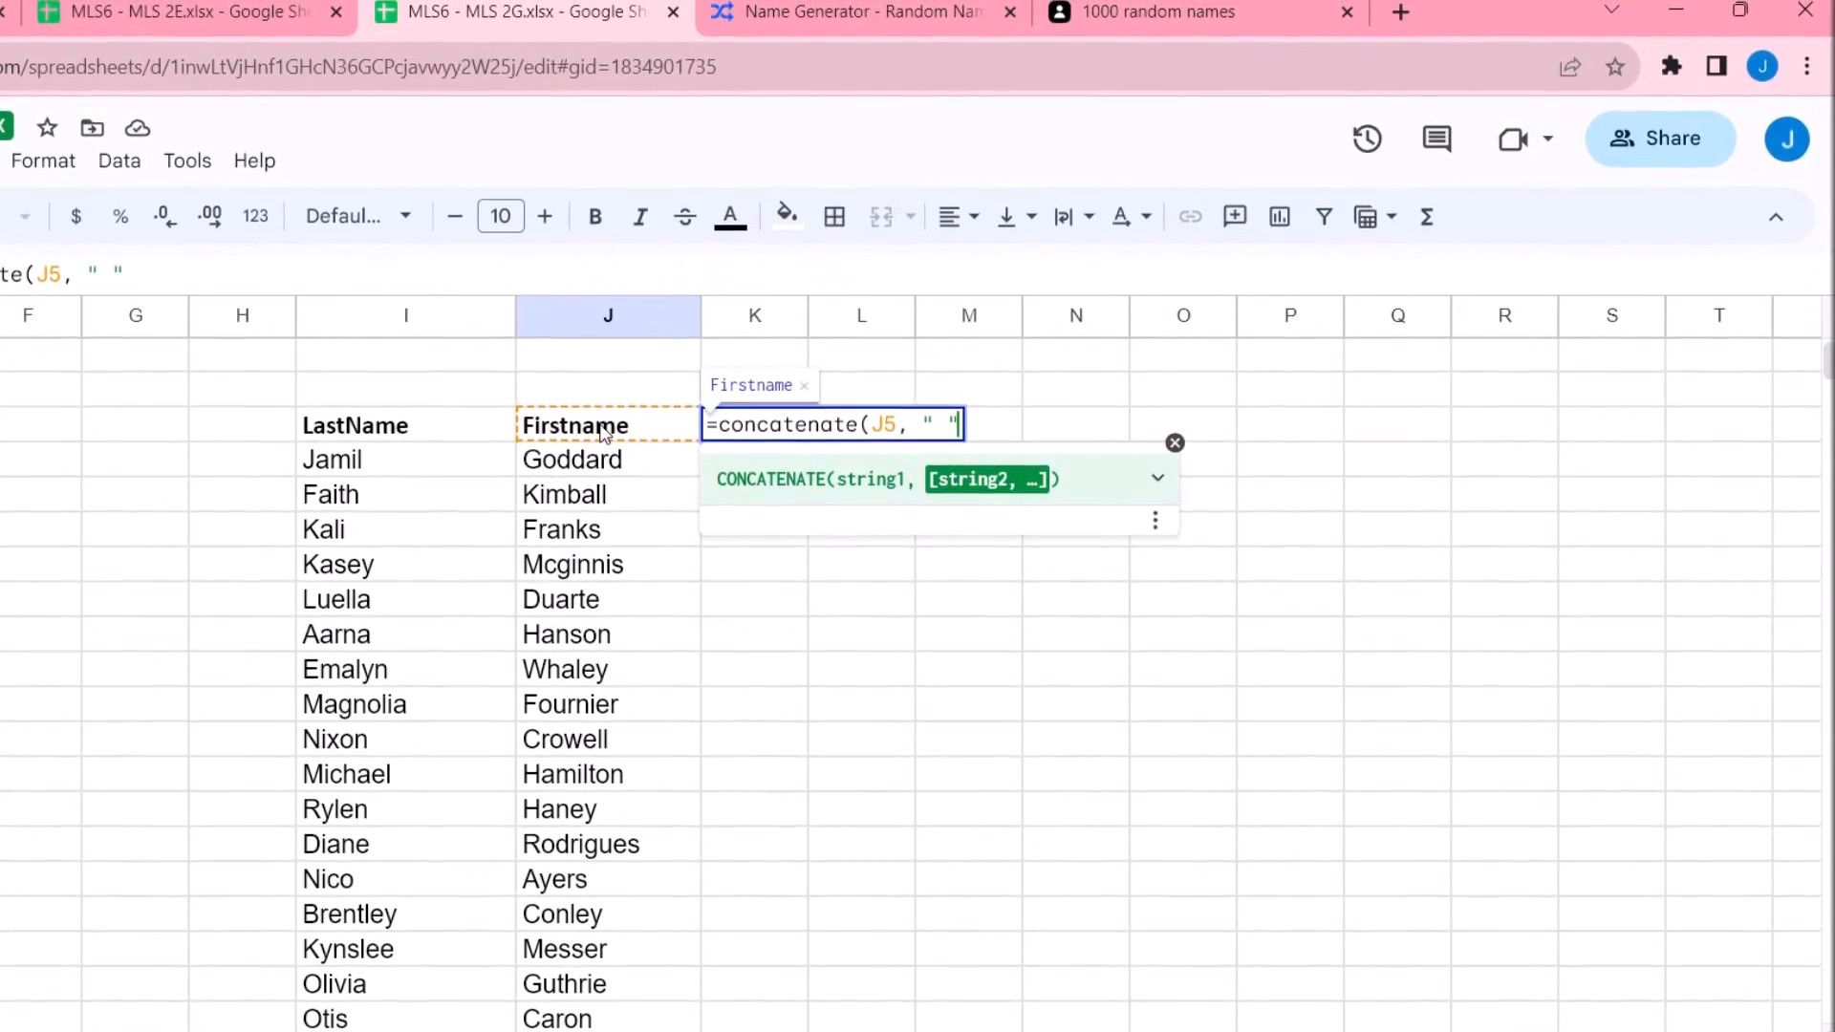
pyautogui.write(',')
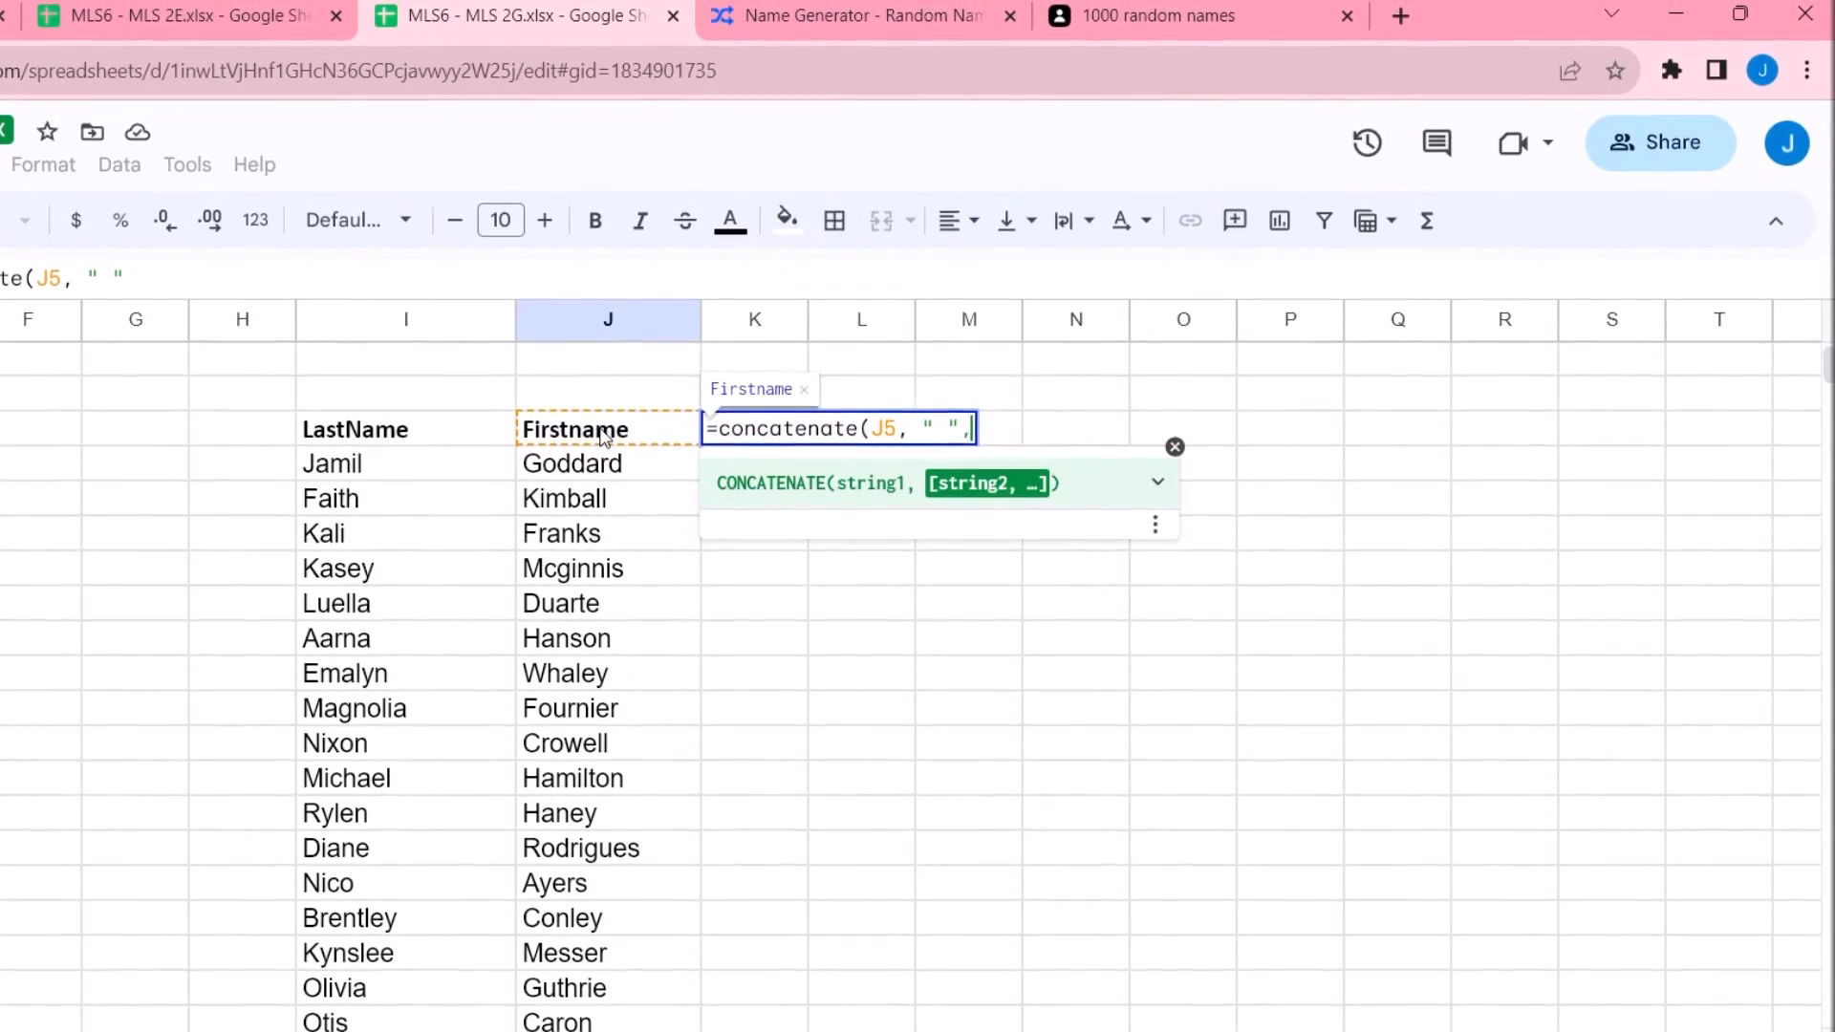
pyautogui.write(',')
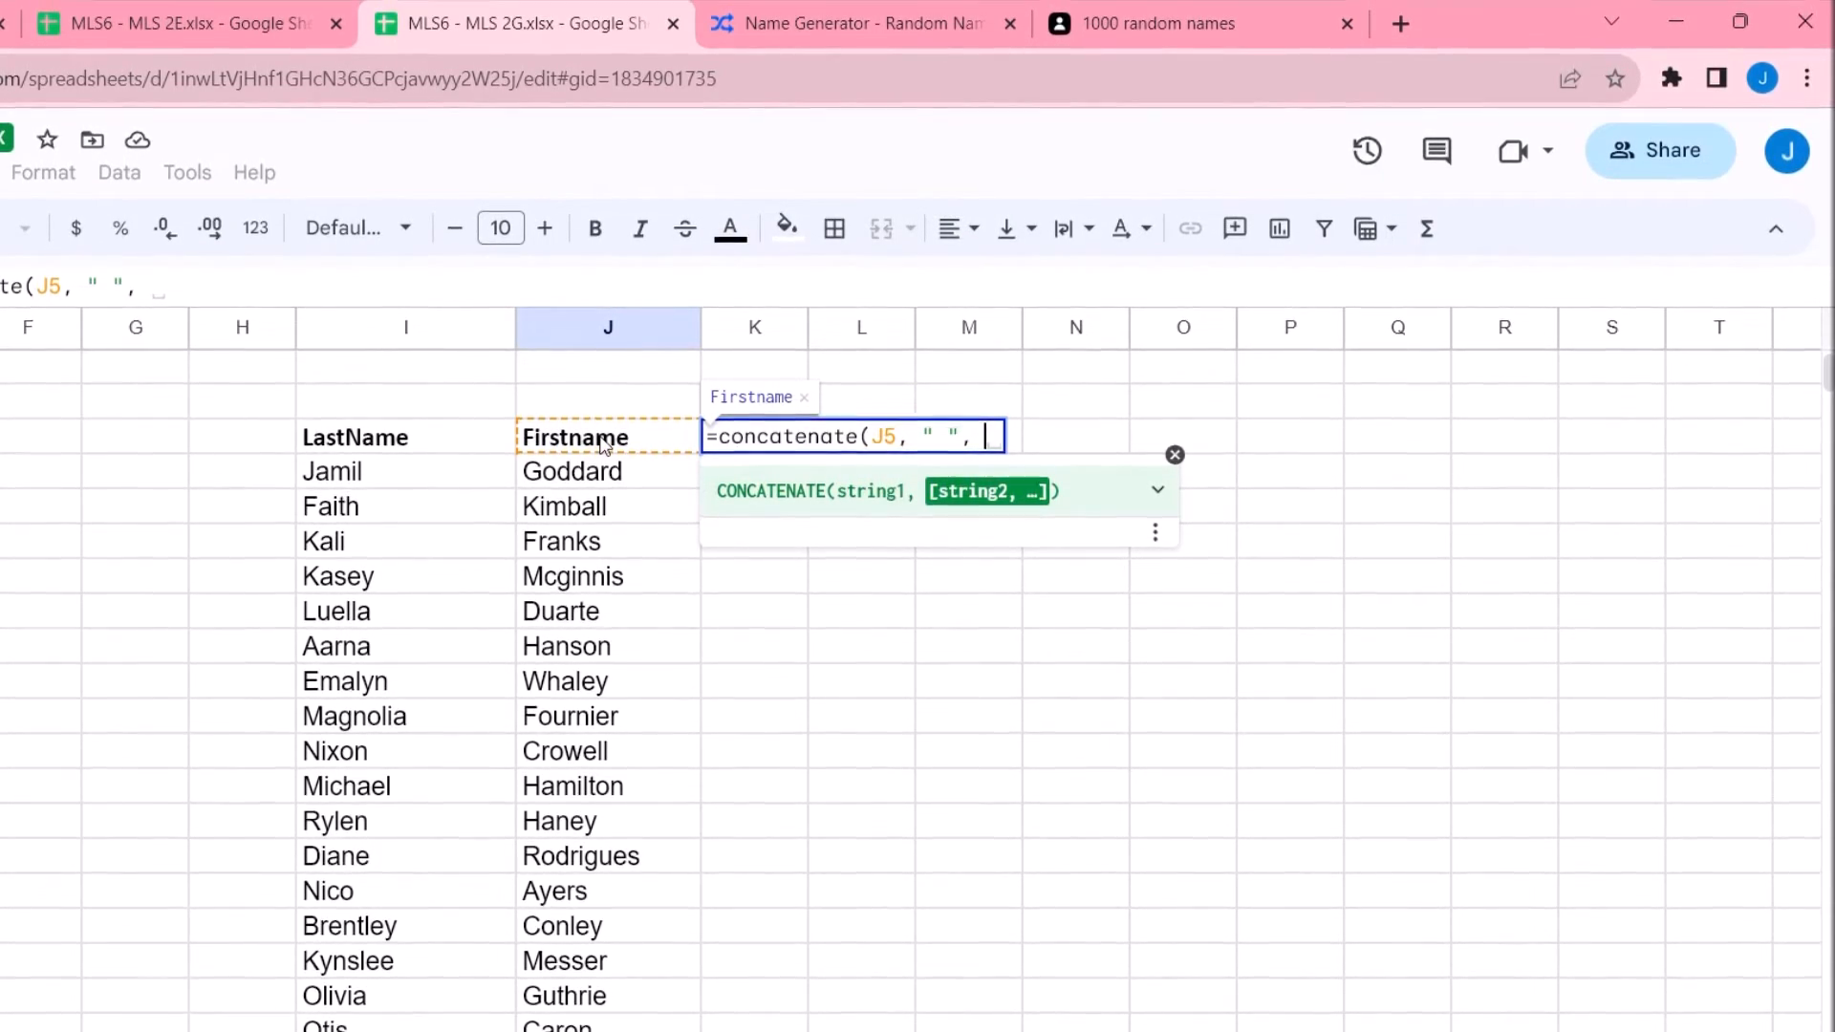
pyautogui.click(405, 441)
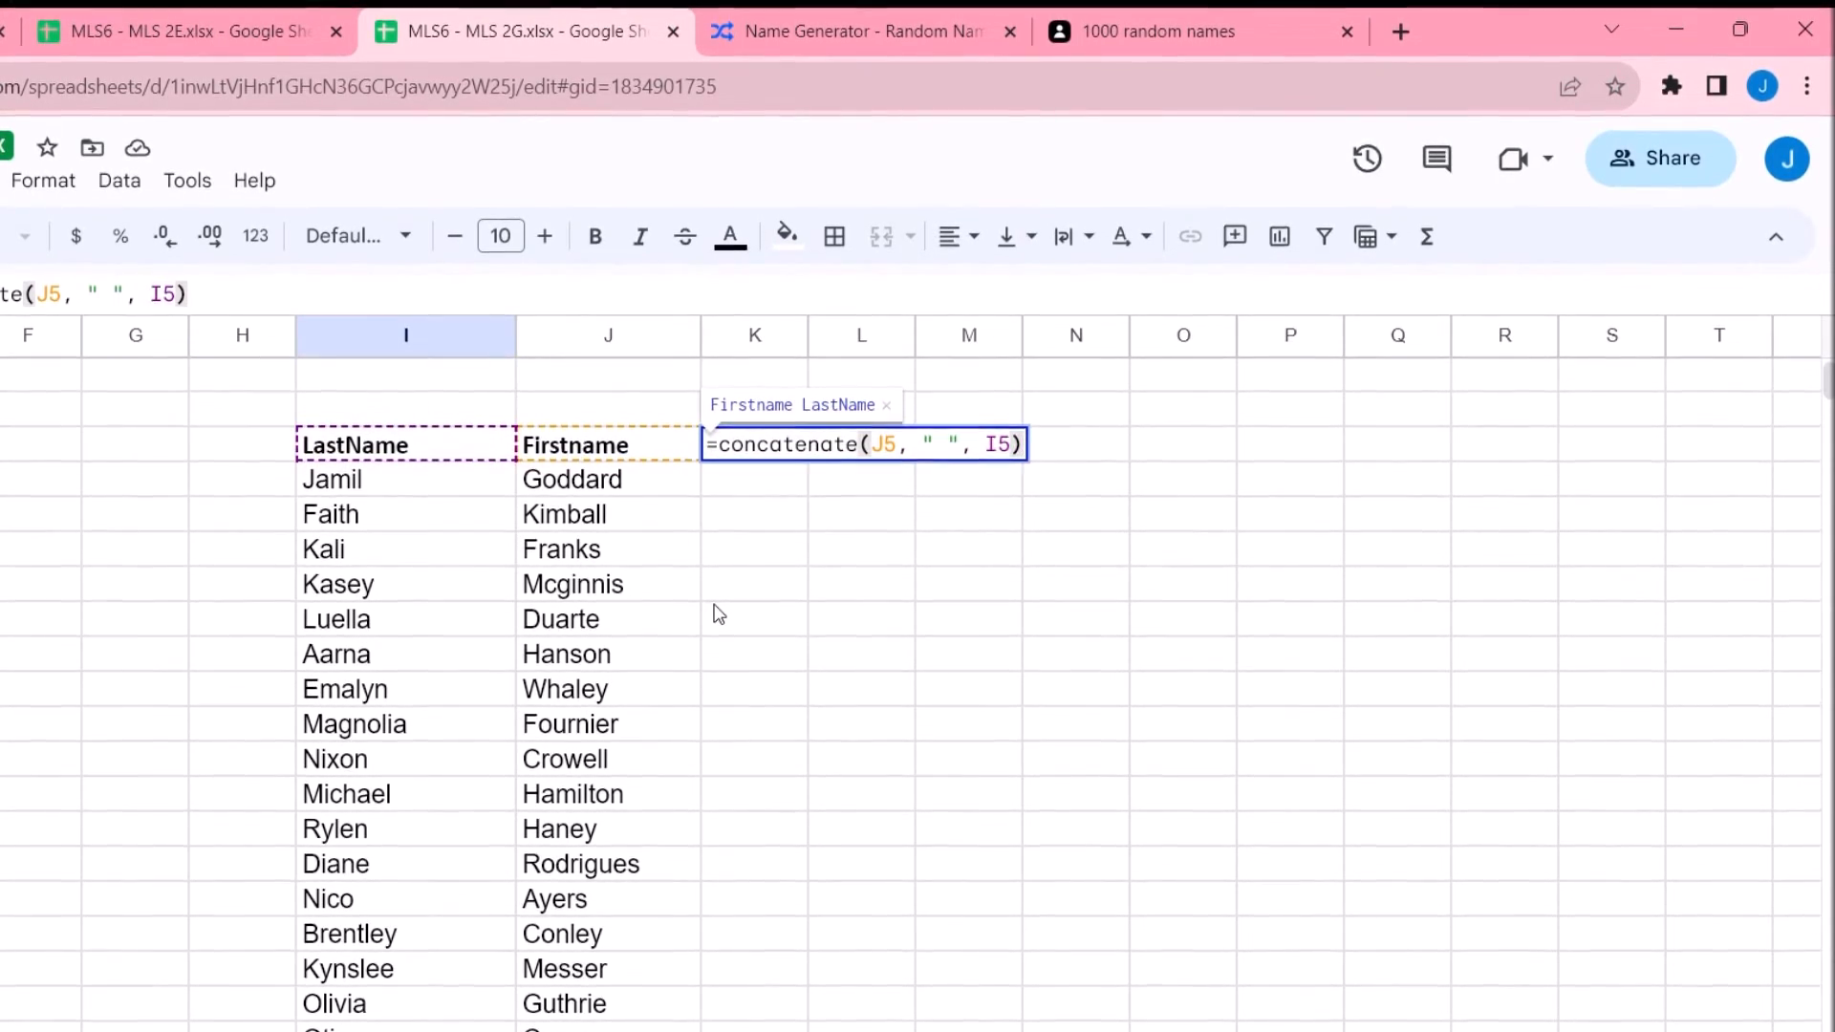
pyautogui.press('Enter')
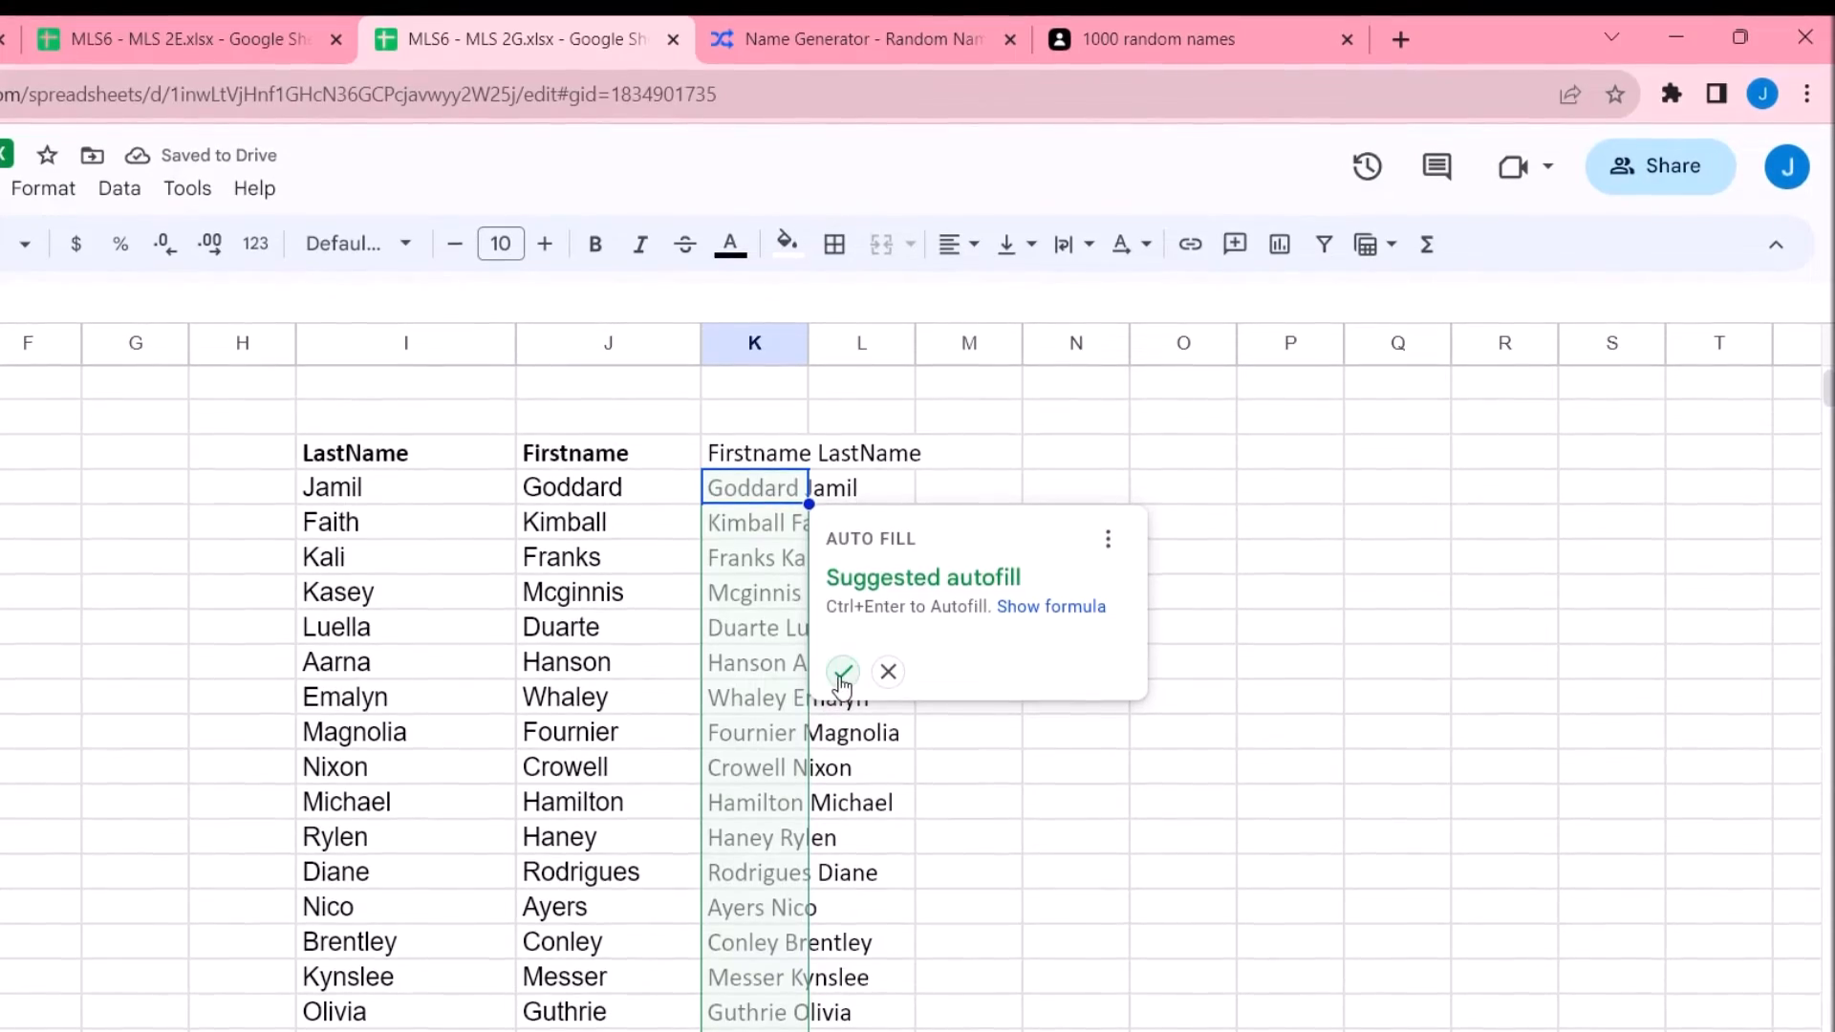
pyautogui.click(841, 671)
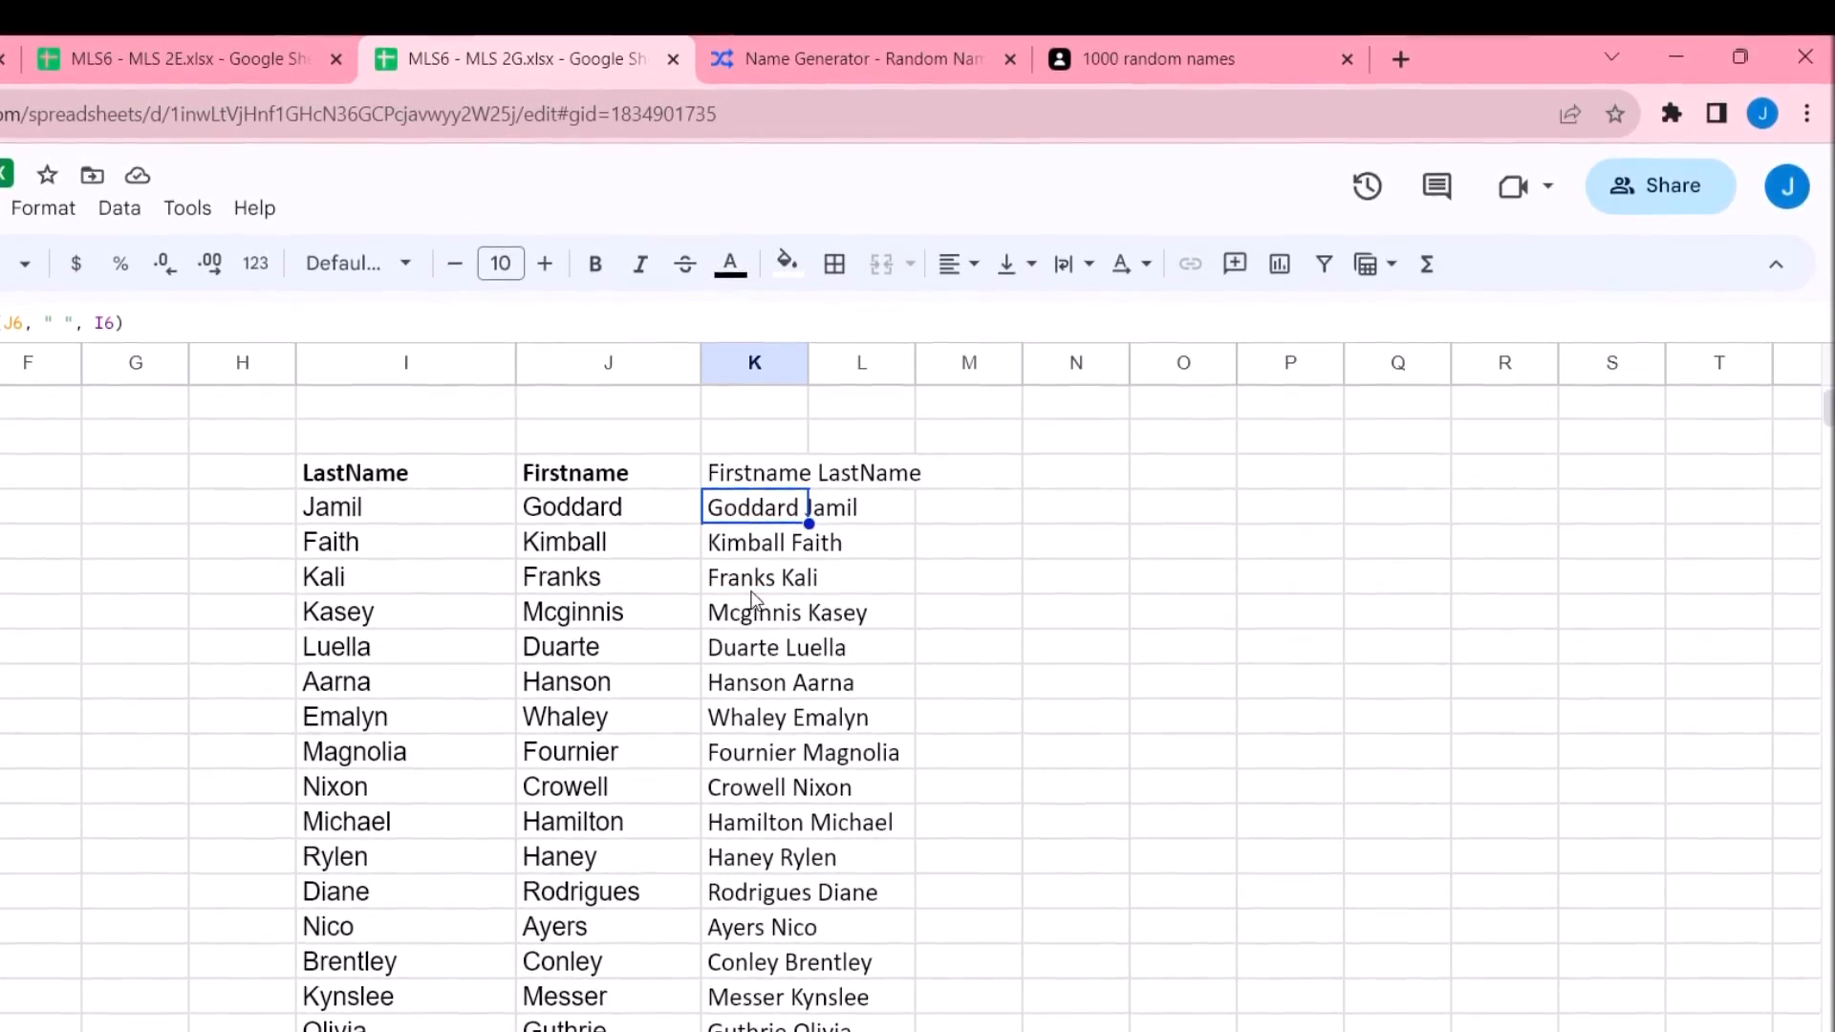
pyautogui.scroll(-3)
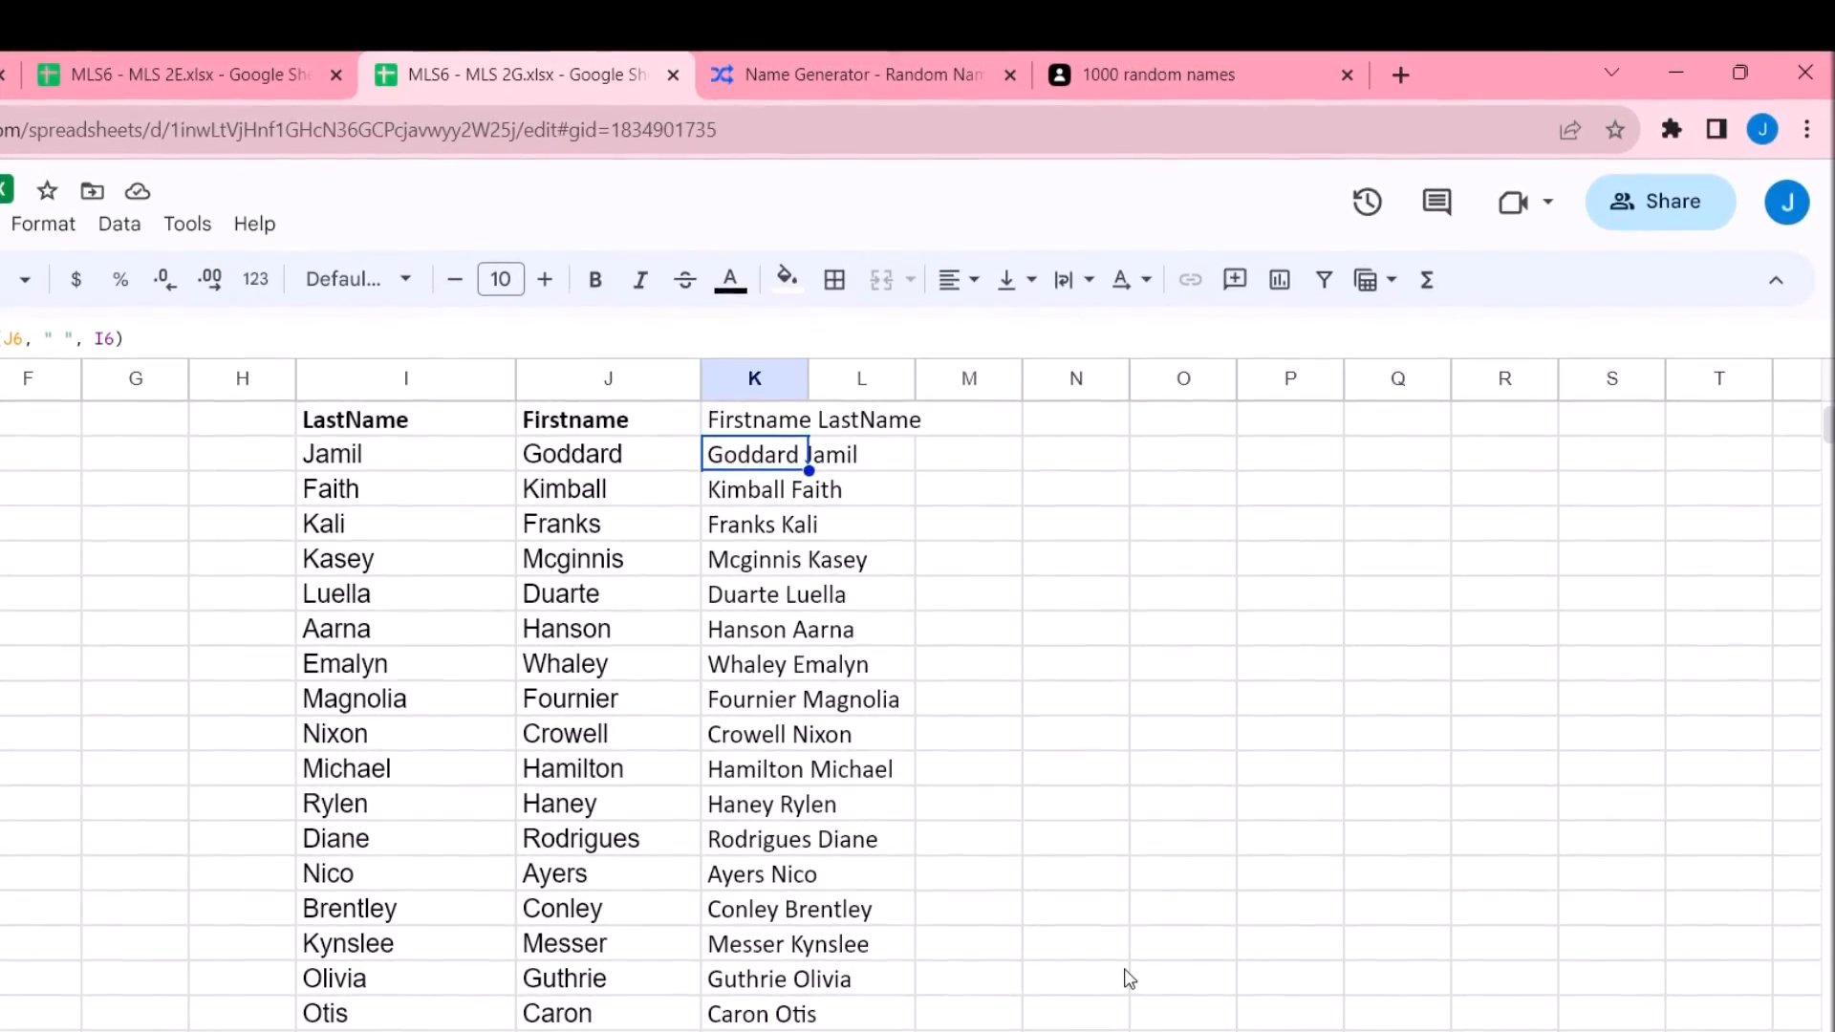
pyautogui.scroll(-3)
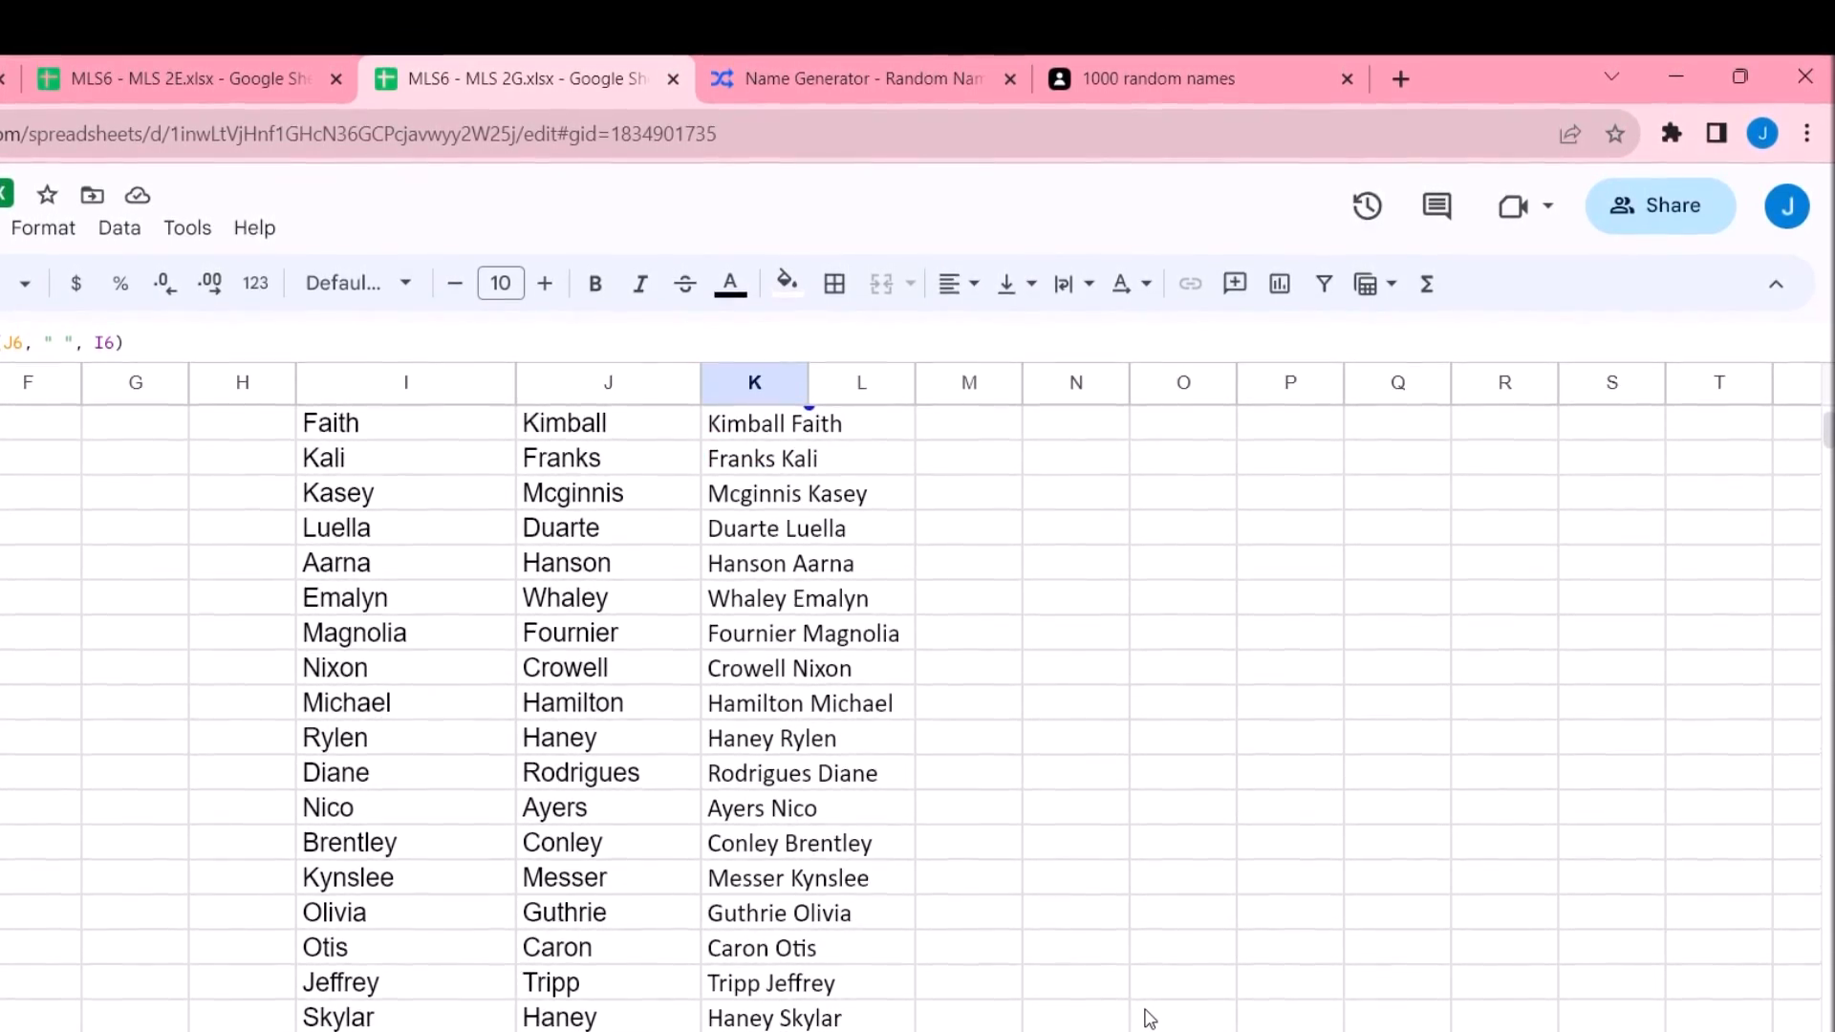
pyautogui.scroll(-3)
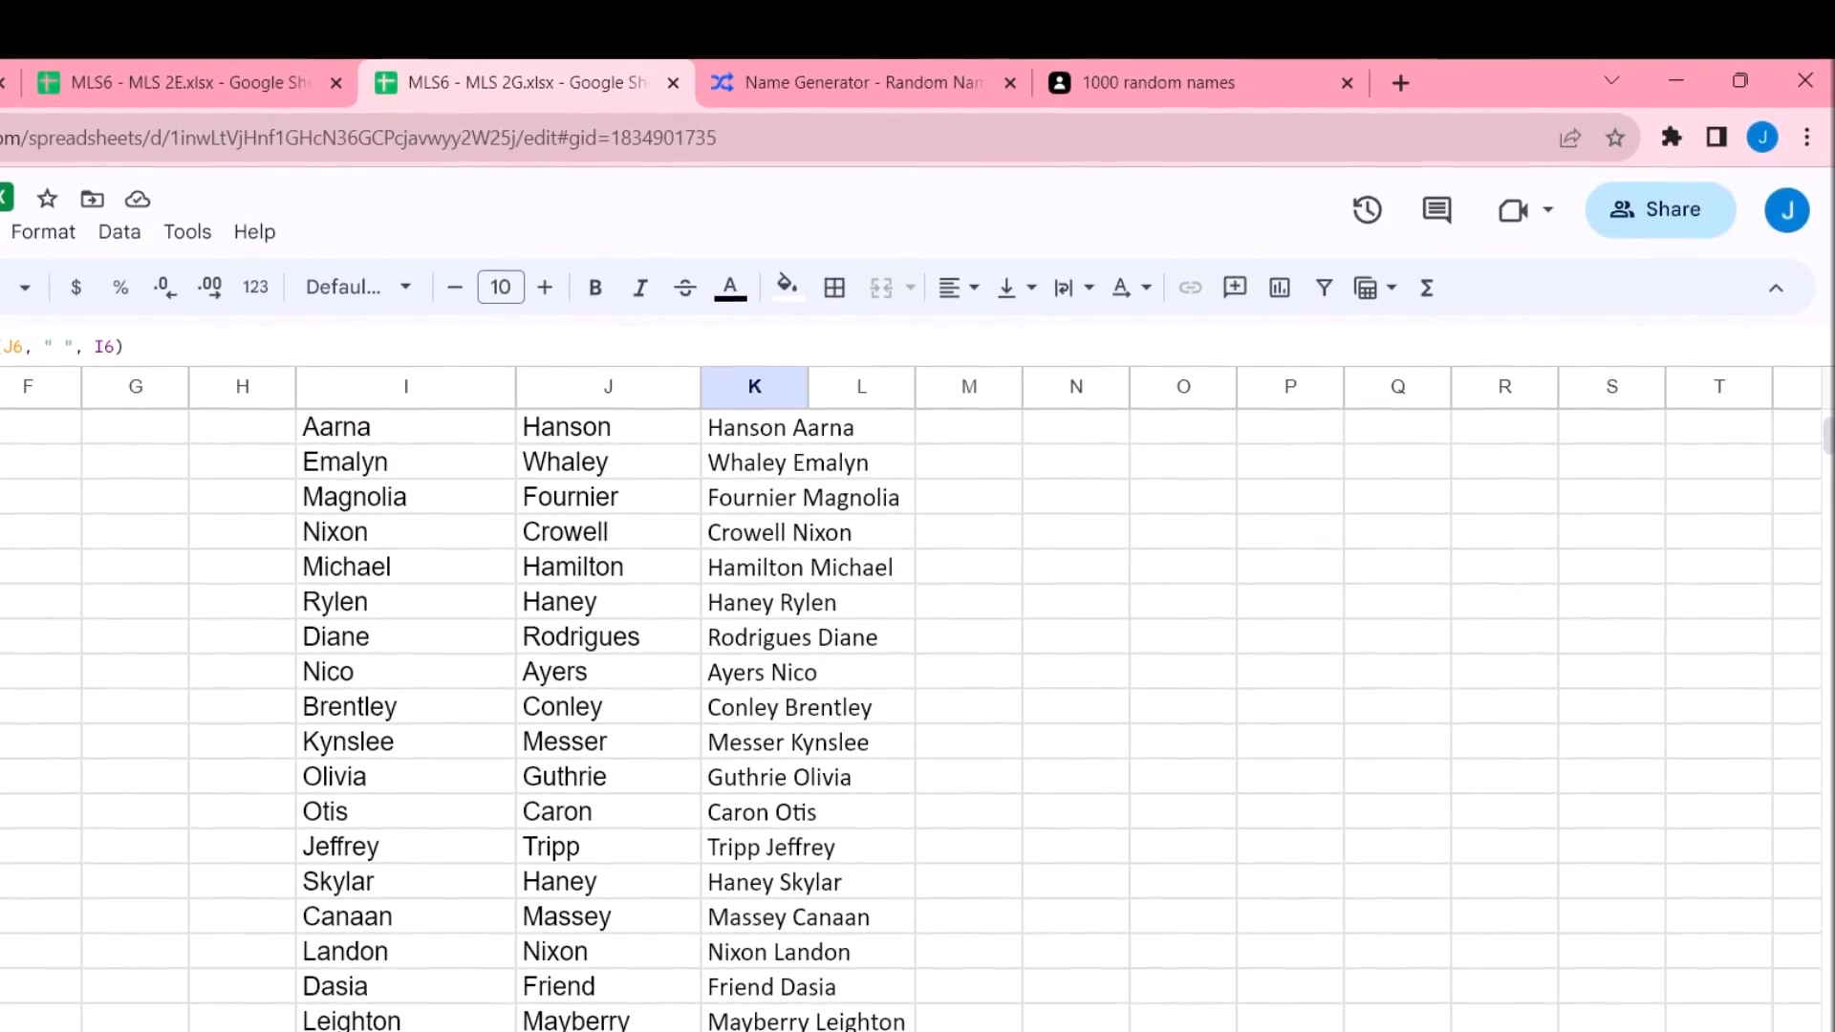